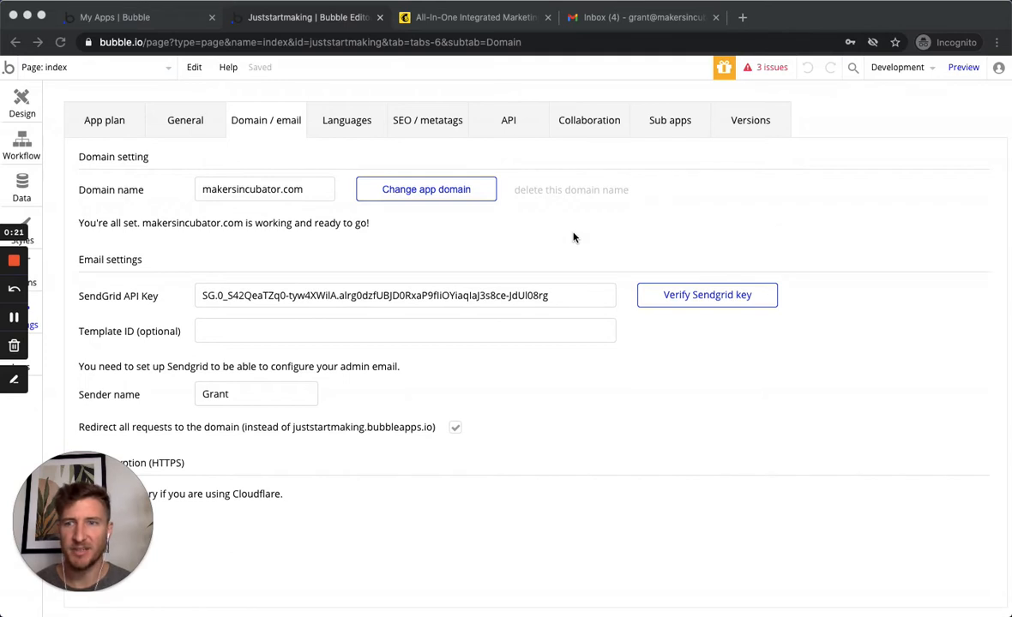
mouse_move(456, 217)
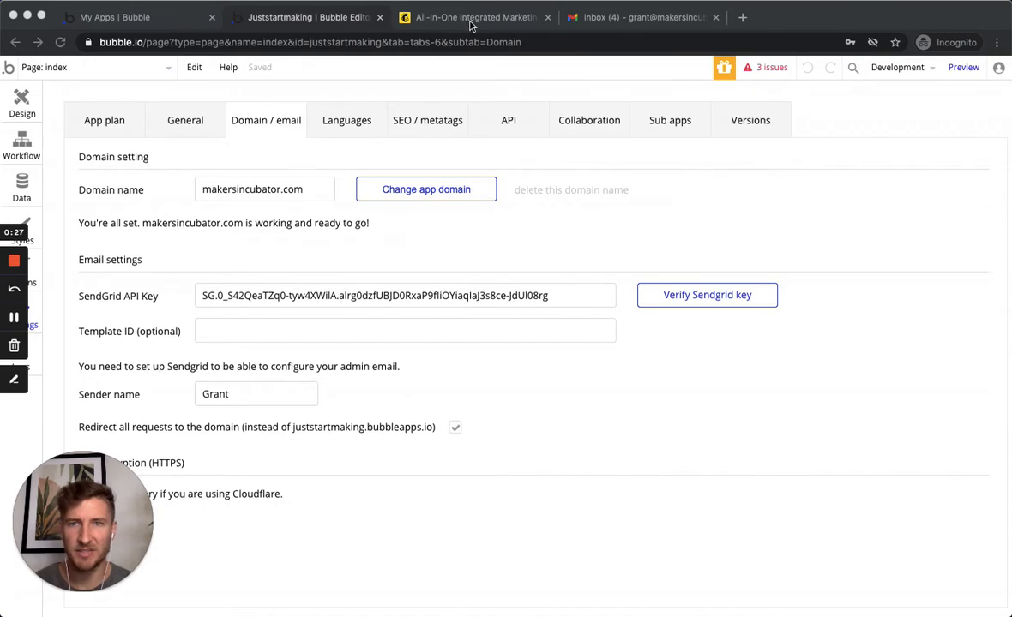
mouse_move(130, 298)
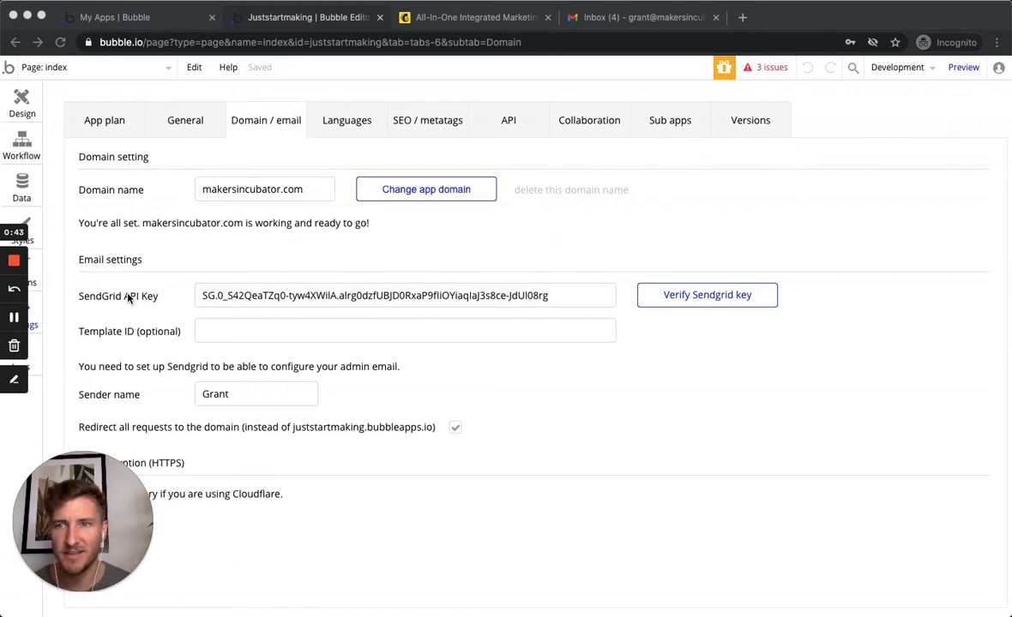
mouse_move(50, 273)
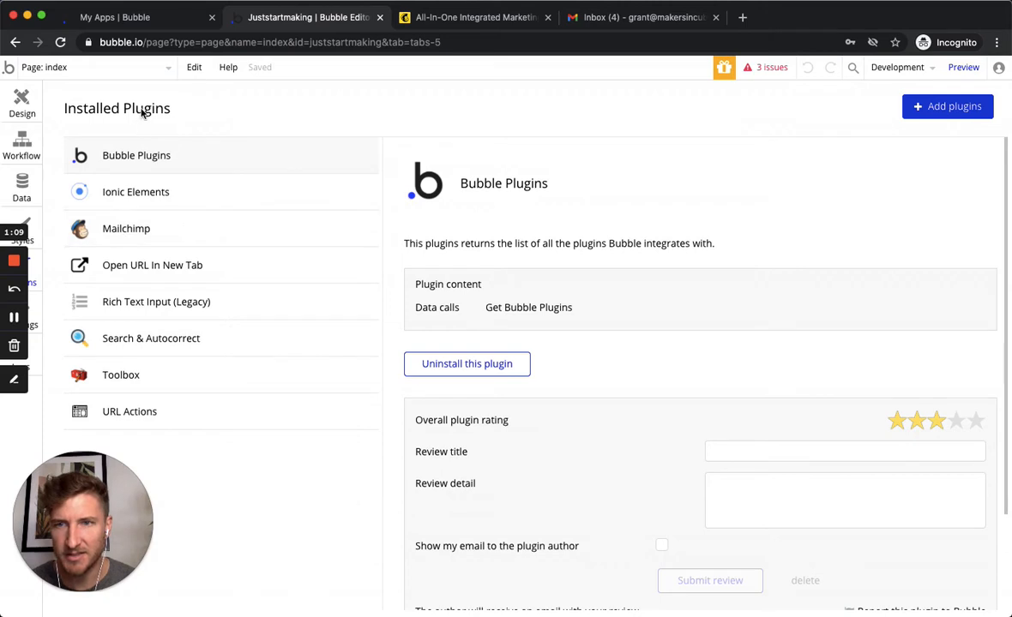
mouse_move(357, 222)
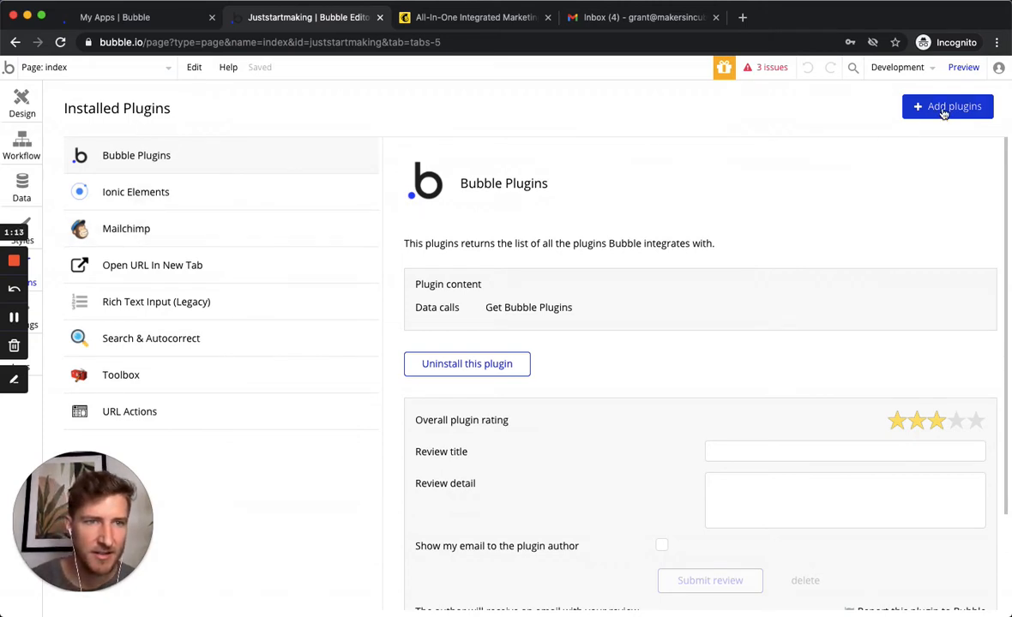
Step: Open Add plugins and search the plugin library for 'mailchimp'
left_click(947, 105)
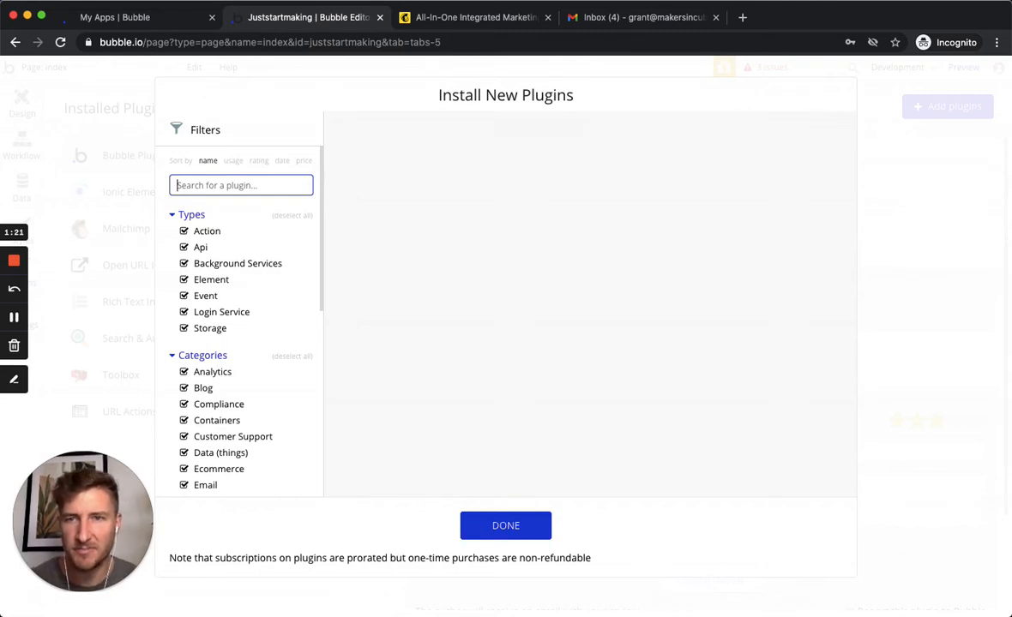
mouse_move(327, 260)
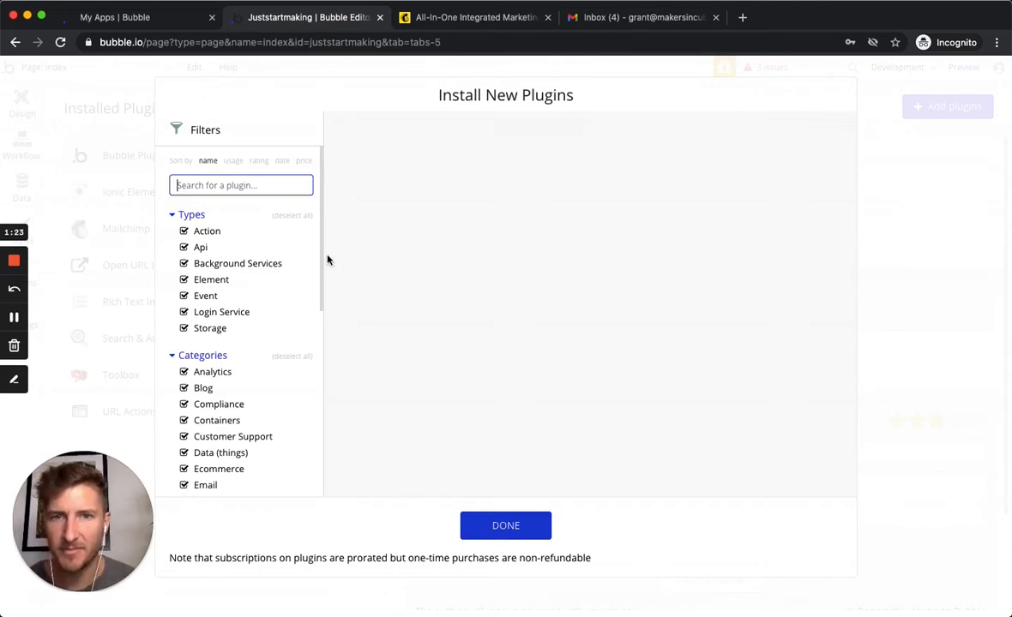
type("mailchimp")
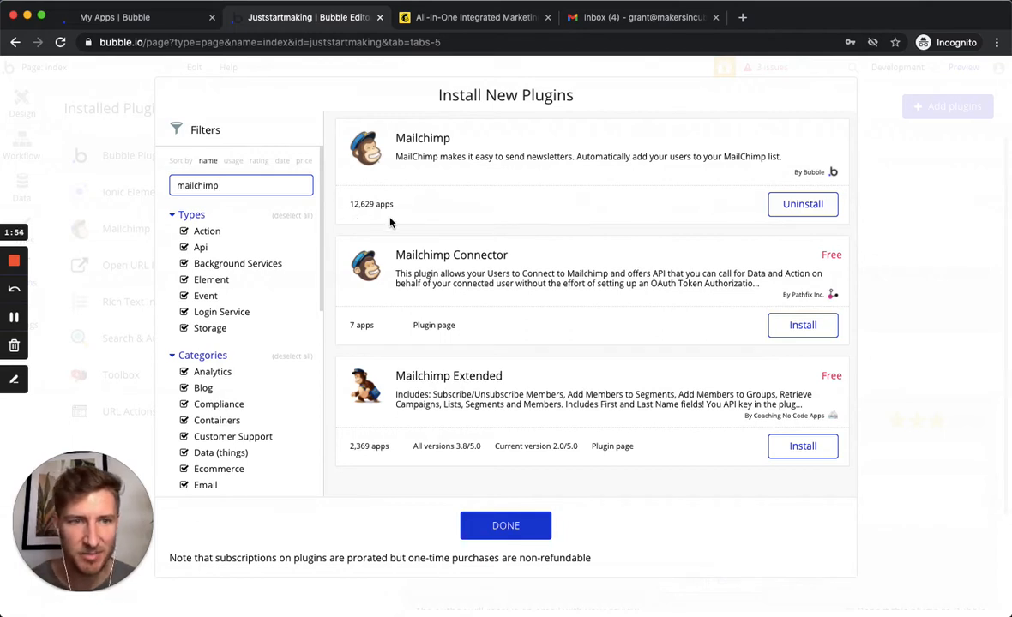
mouse_move(804, 175)
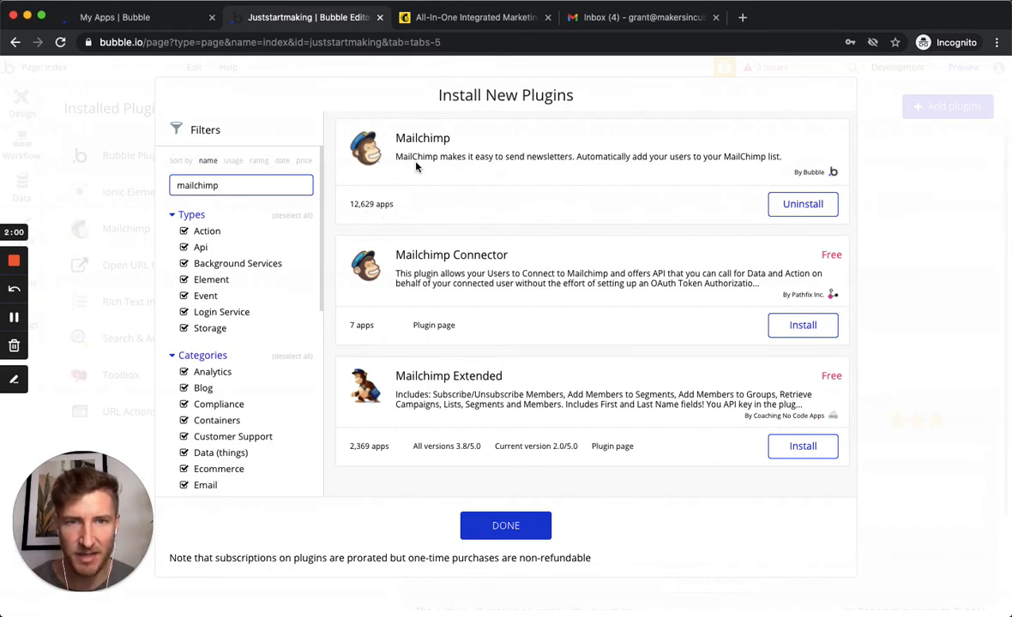
mouse_move(704, 223)
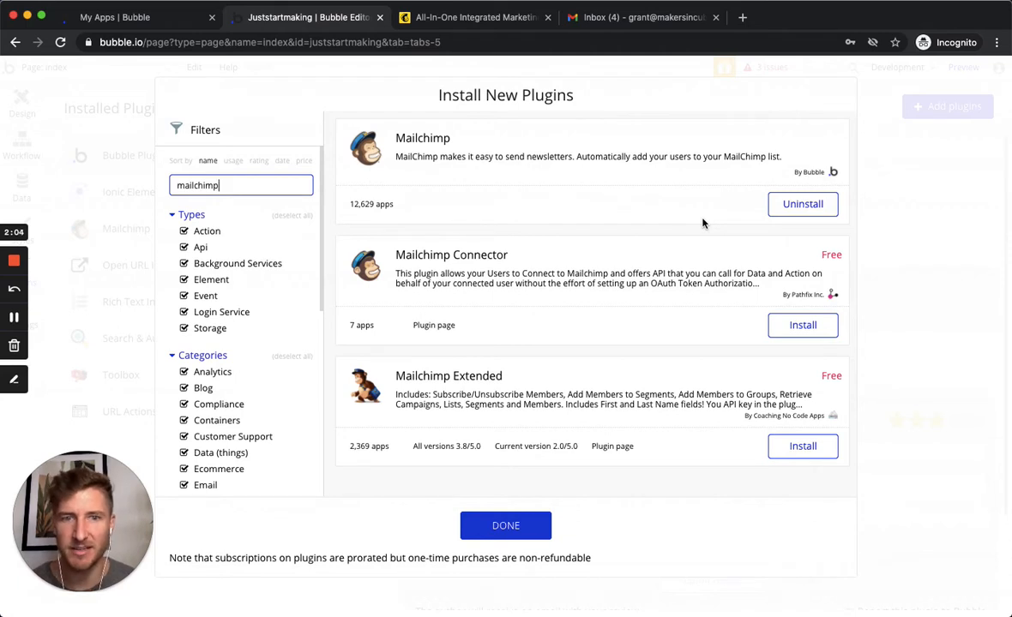
mouse_move(608, 407)
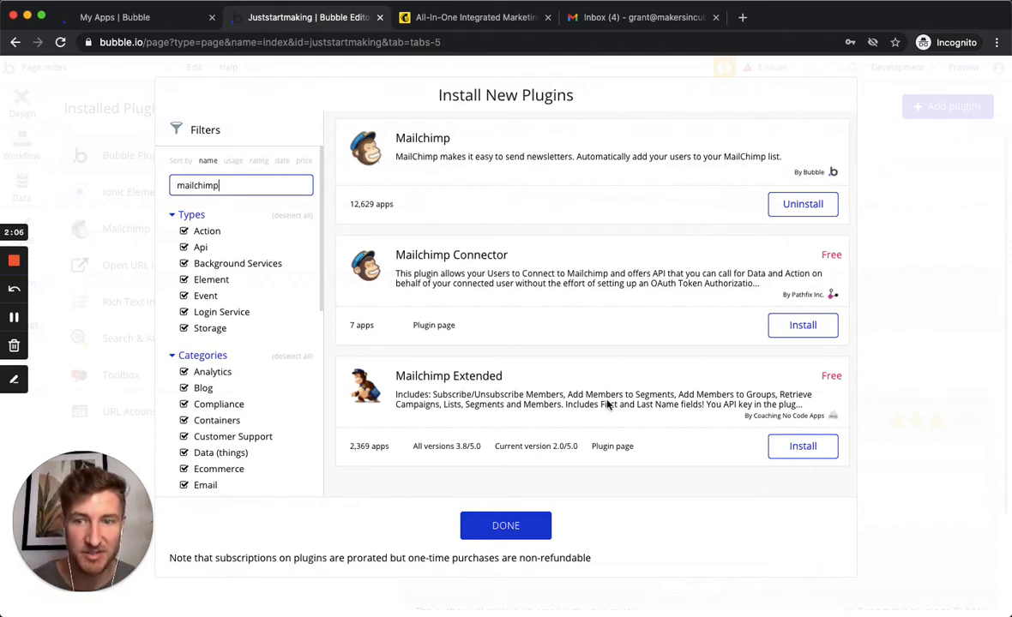
mouse_move(602, 379)
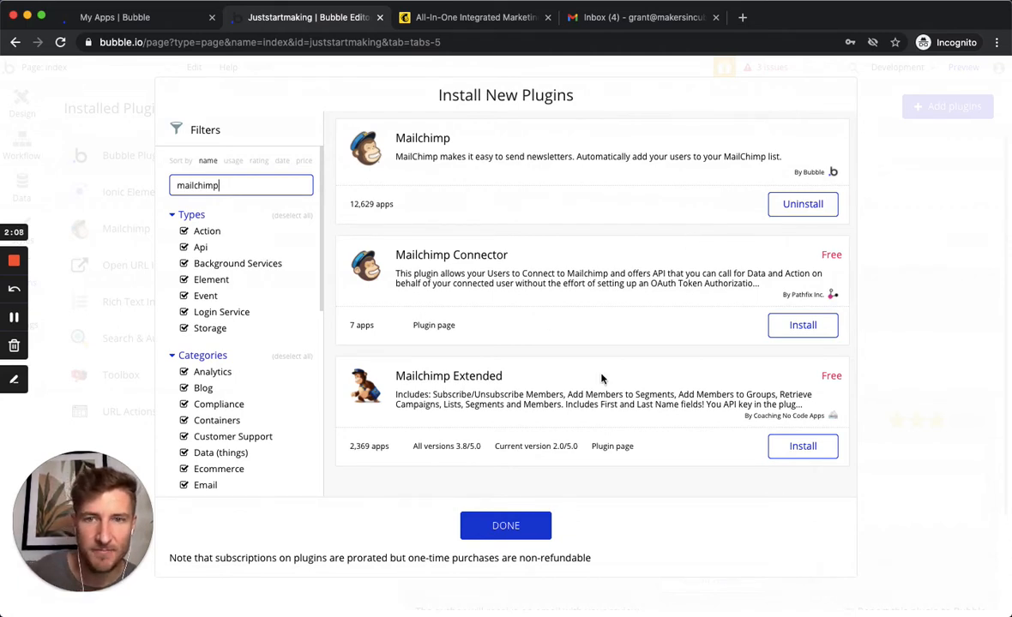
mouse_move(802, 204)
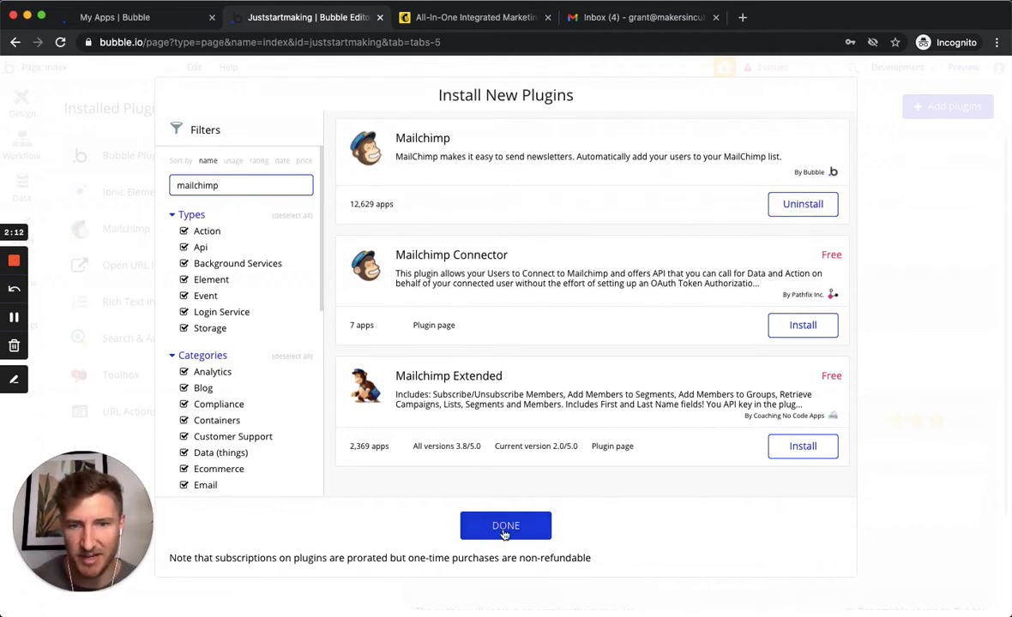
Step: Close the plugin library and view the installed Mailchimp plugin's API Key fields
left_click(505, 525)
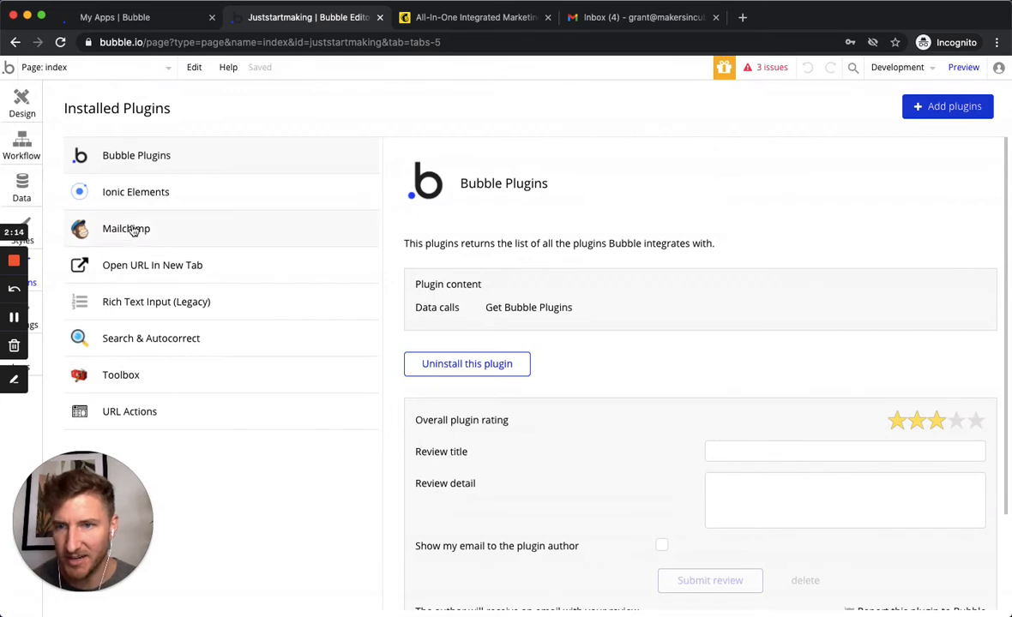
left_click(126, 228)
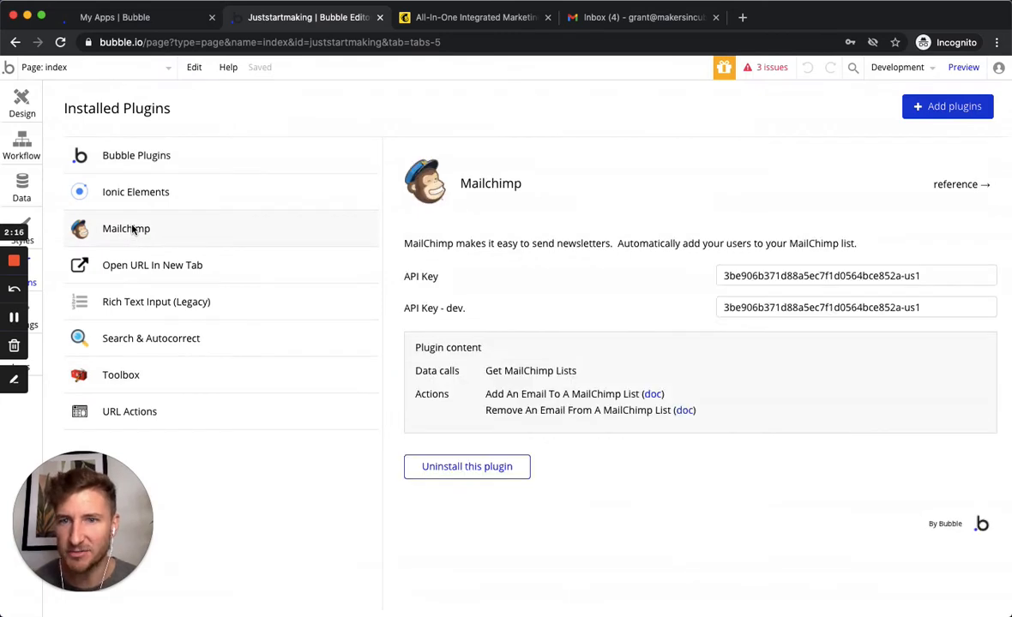
scroll("down", 3)
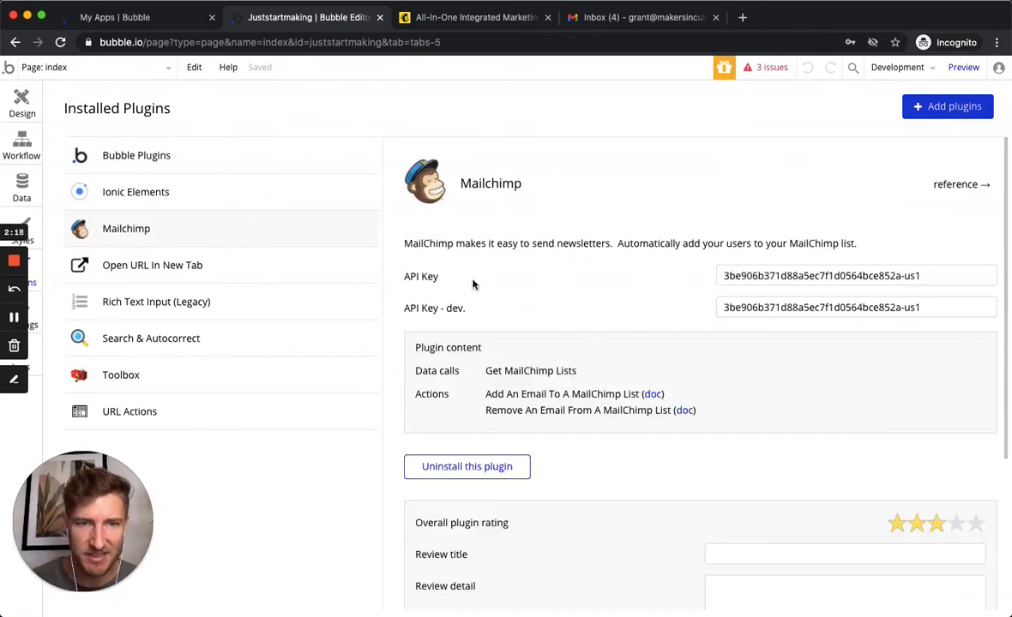
mouse_move(356, 246)
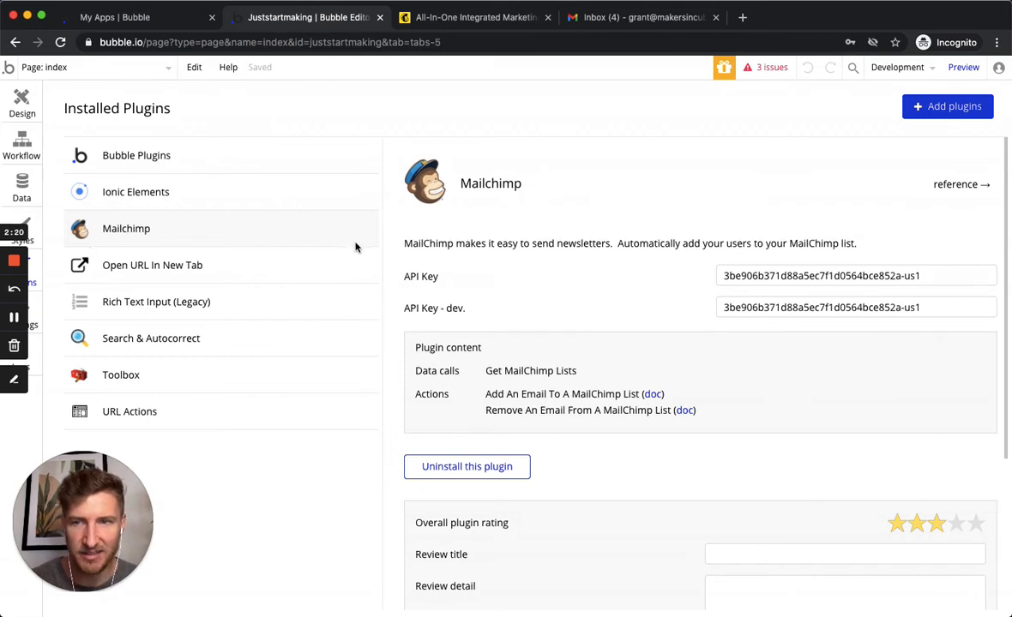
mouse_move(405, 258)
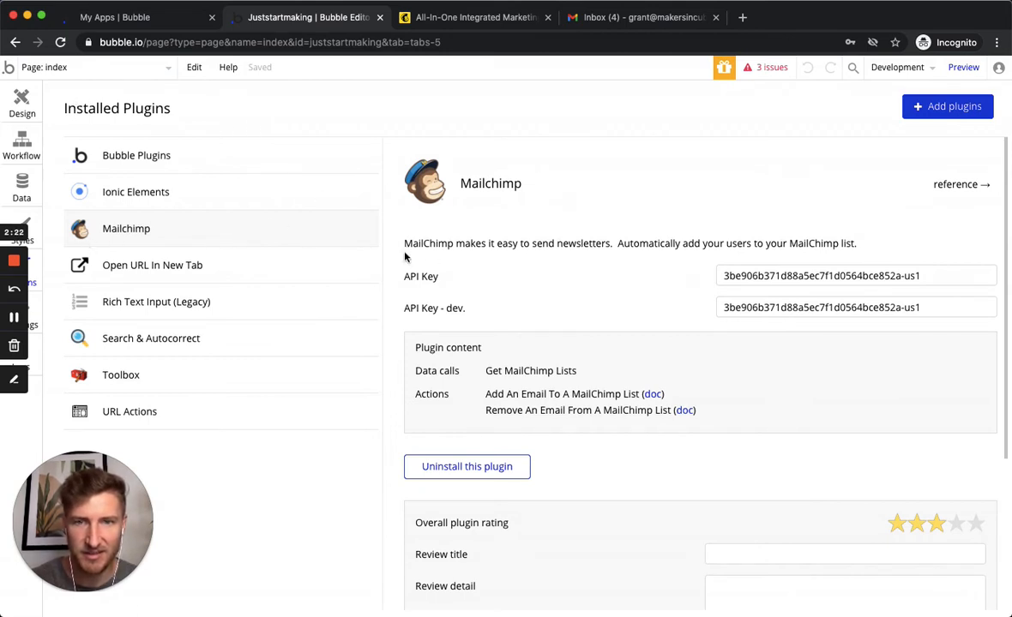
mouse_move(856, 340)
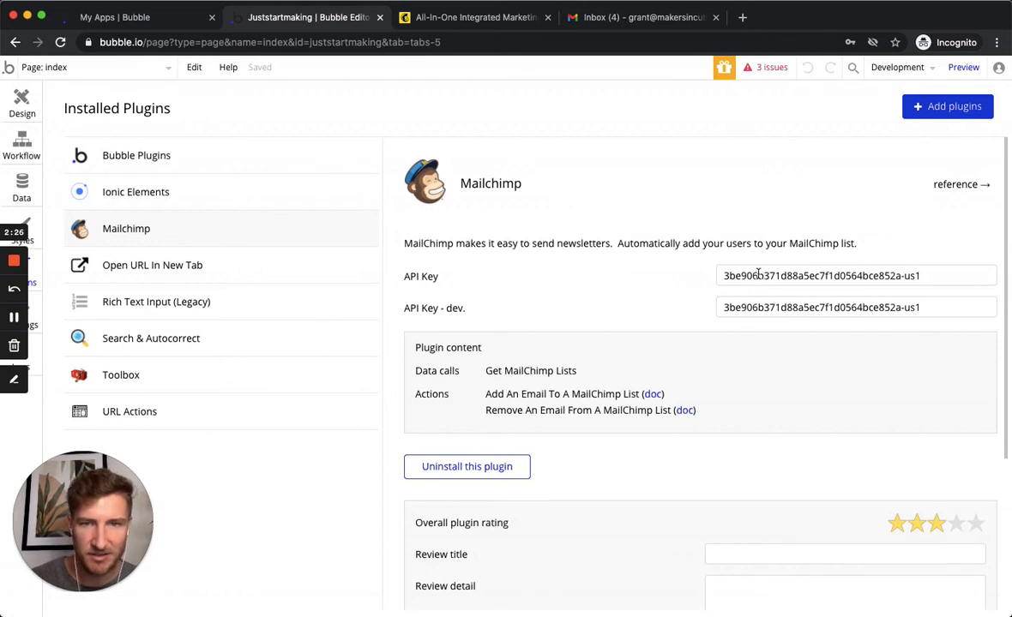
mouse_move(636, 284)
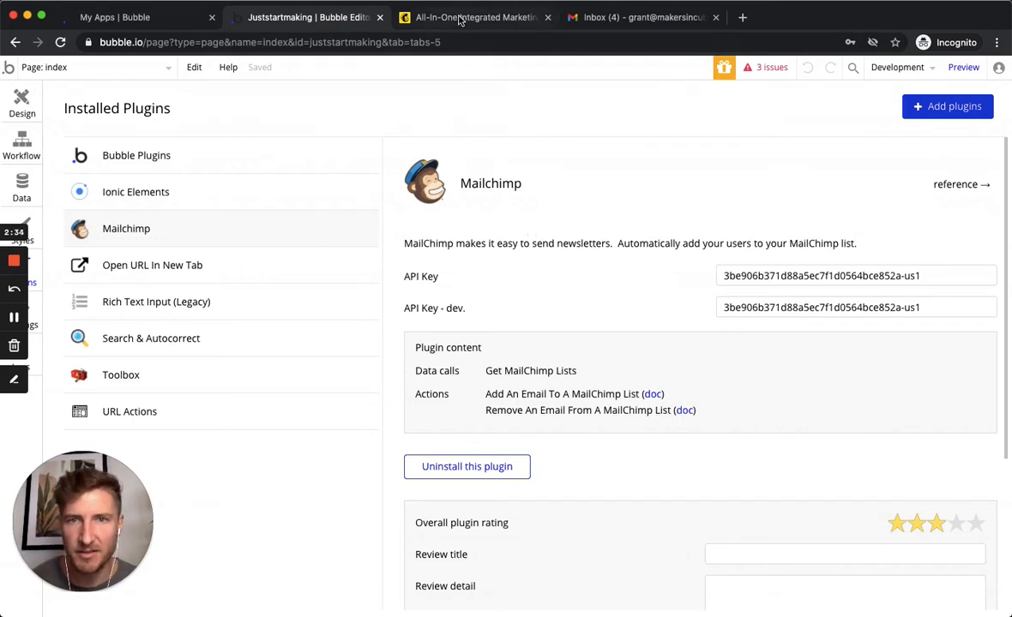
left_click(472, 17)
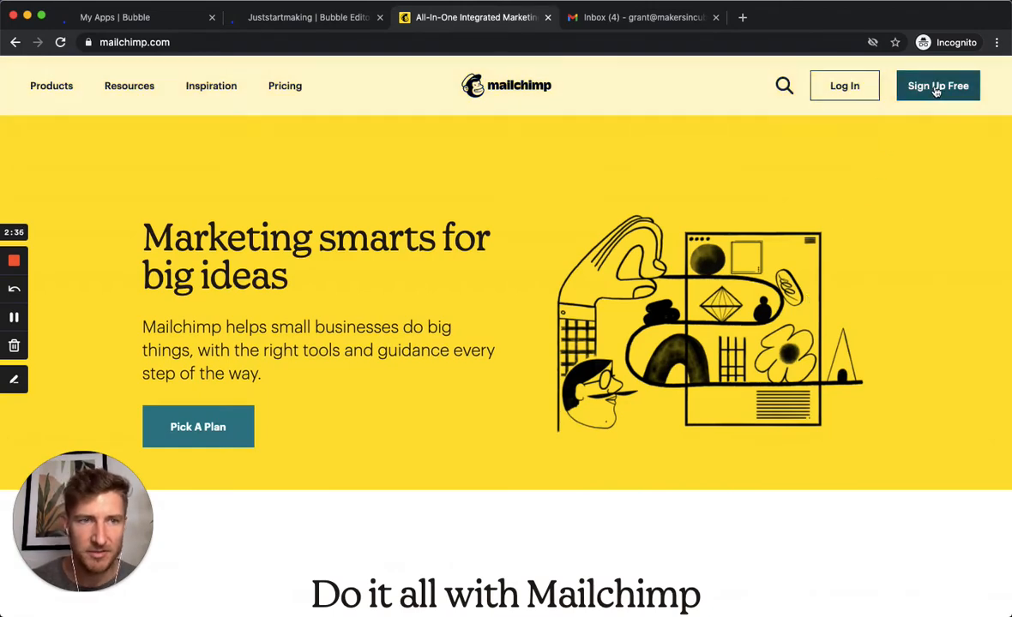
left_click(937, 85)
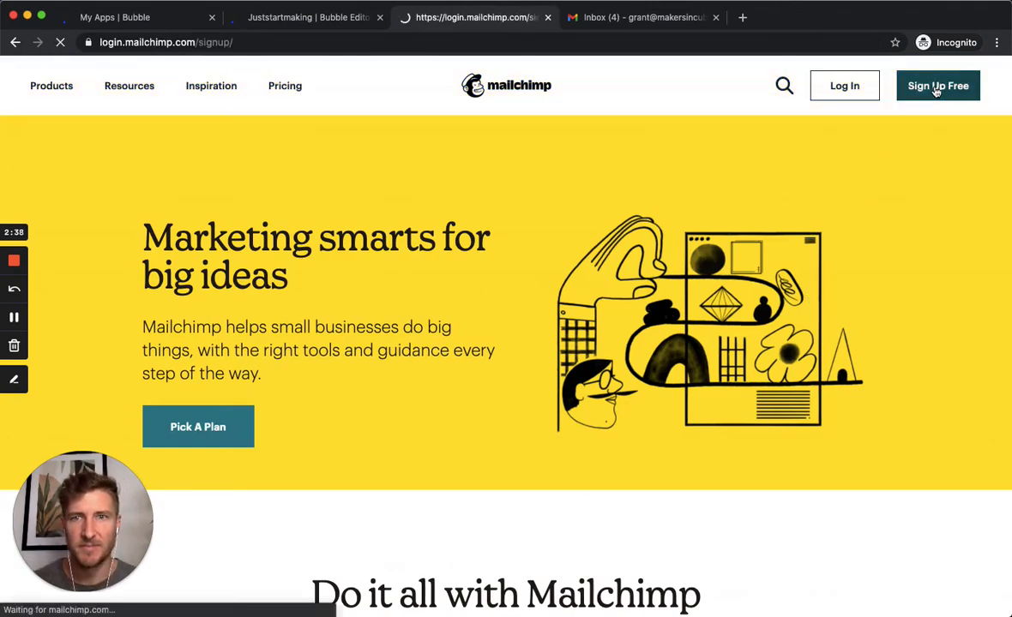
left_click(938, 85)
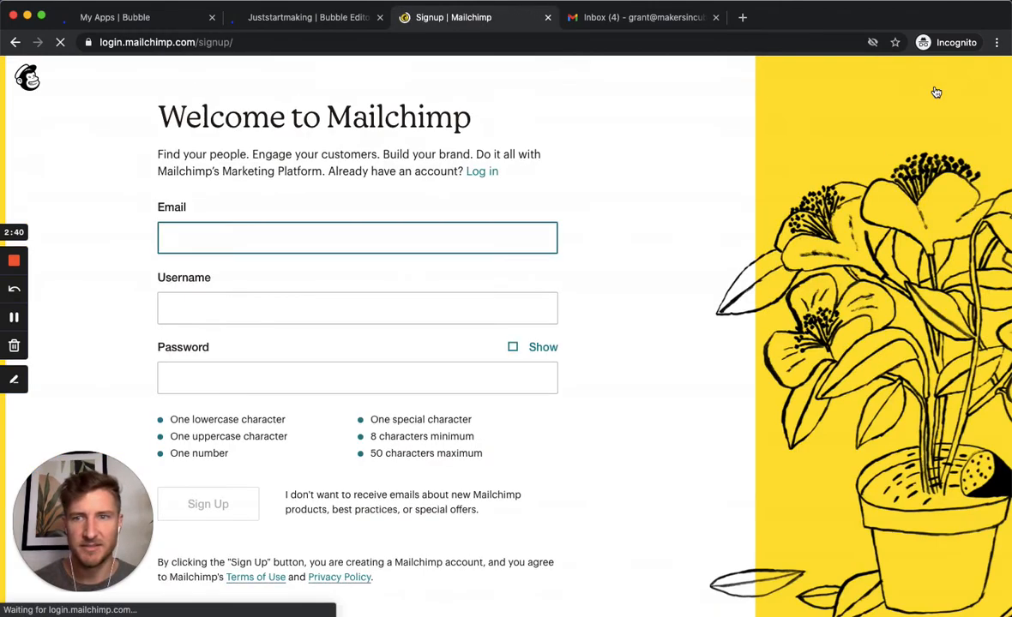
left_click(357, 237)
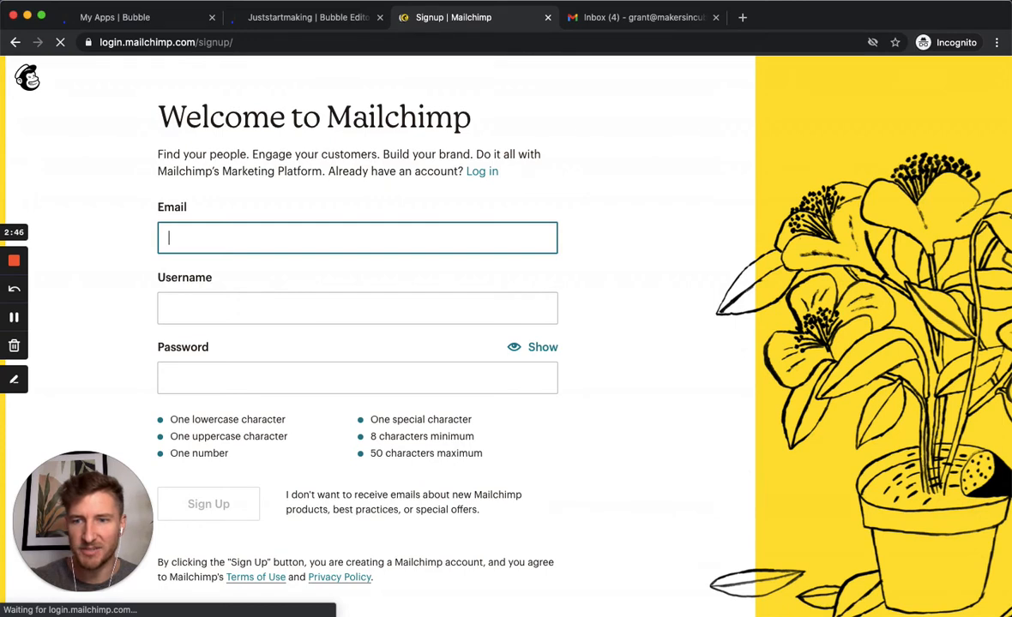
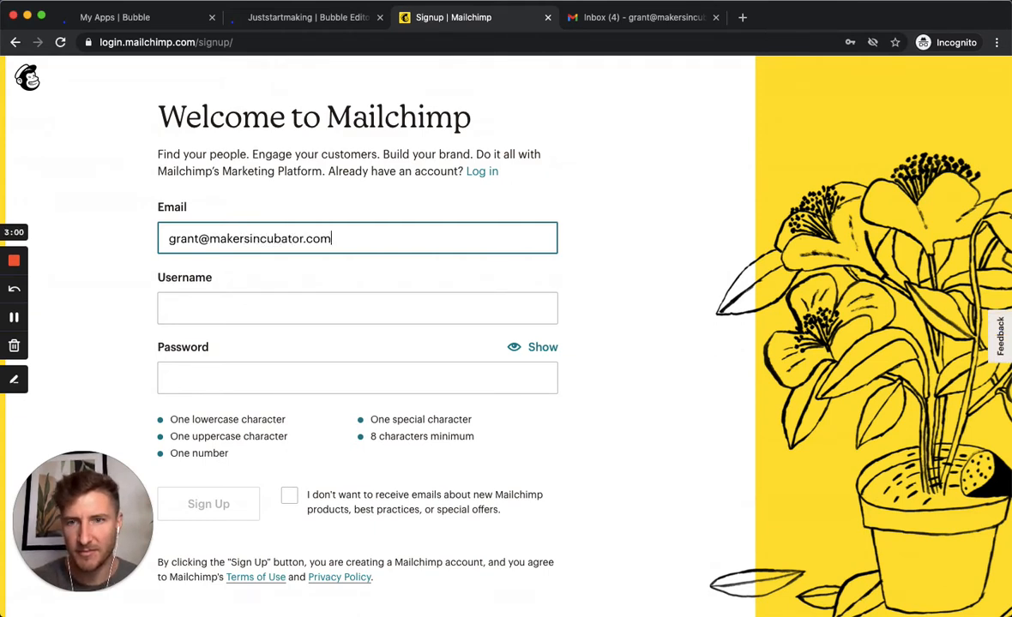
Step: Fill in the username and submit the Mailchimp signup form
left_click(357, 308)
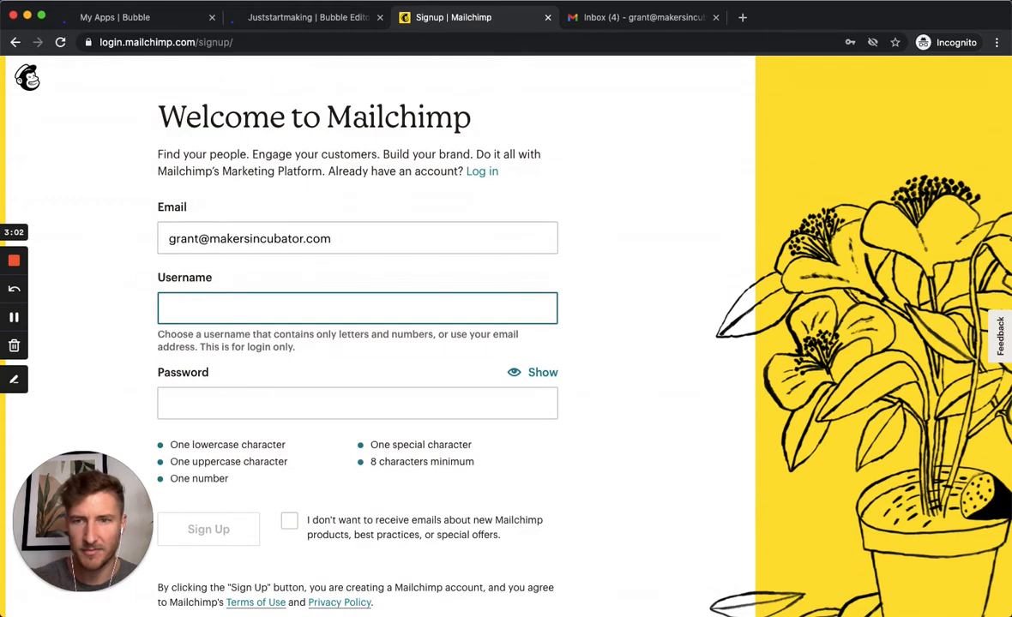
left_click(208, 529)
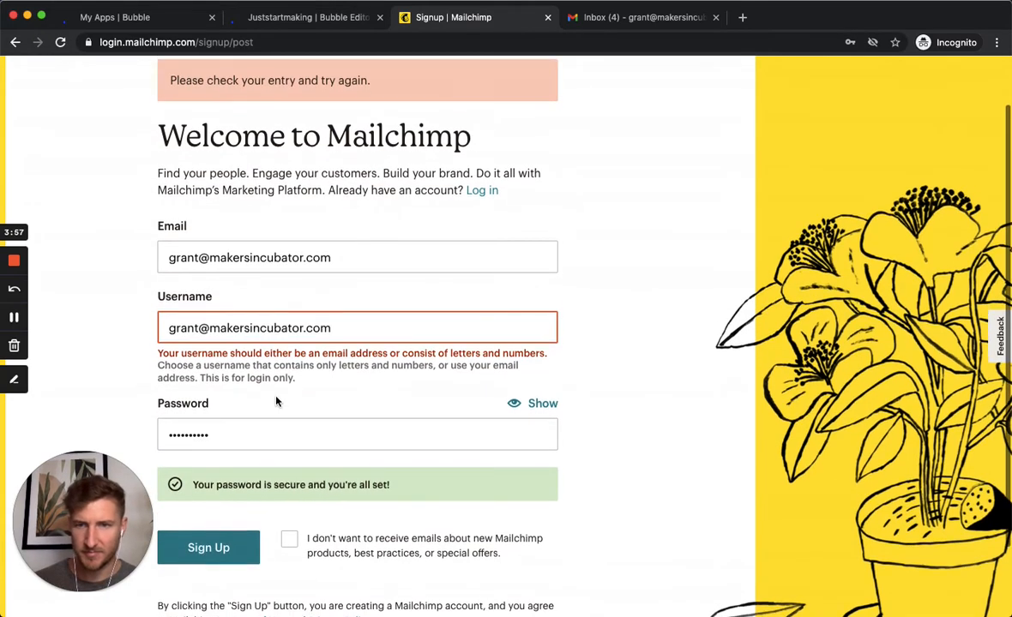
scroll("down", 3)
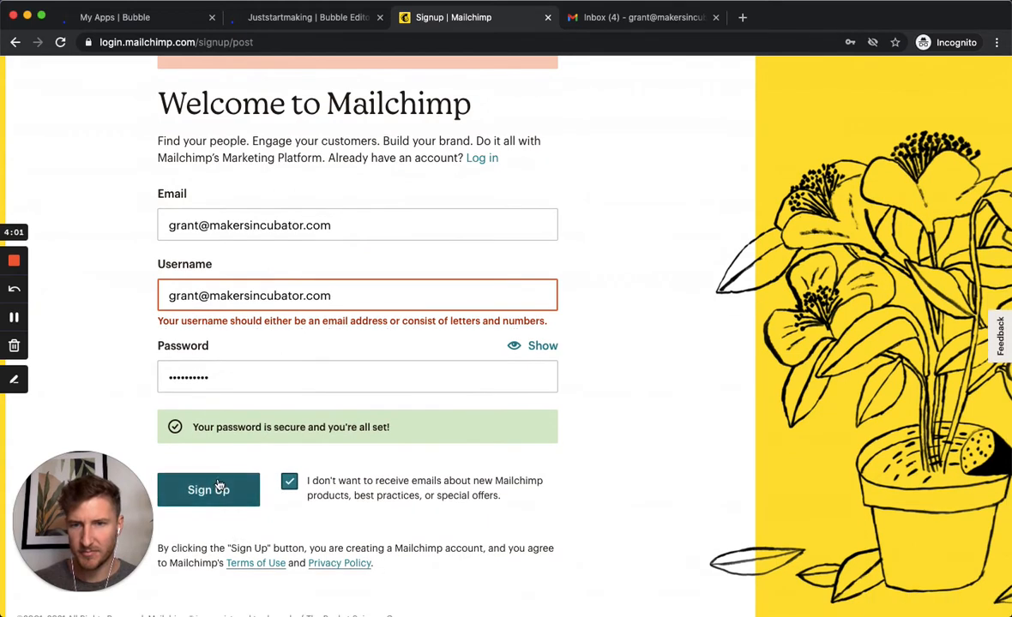
left_click(209, 490)
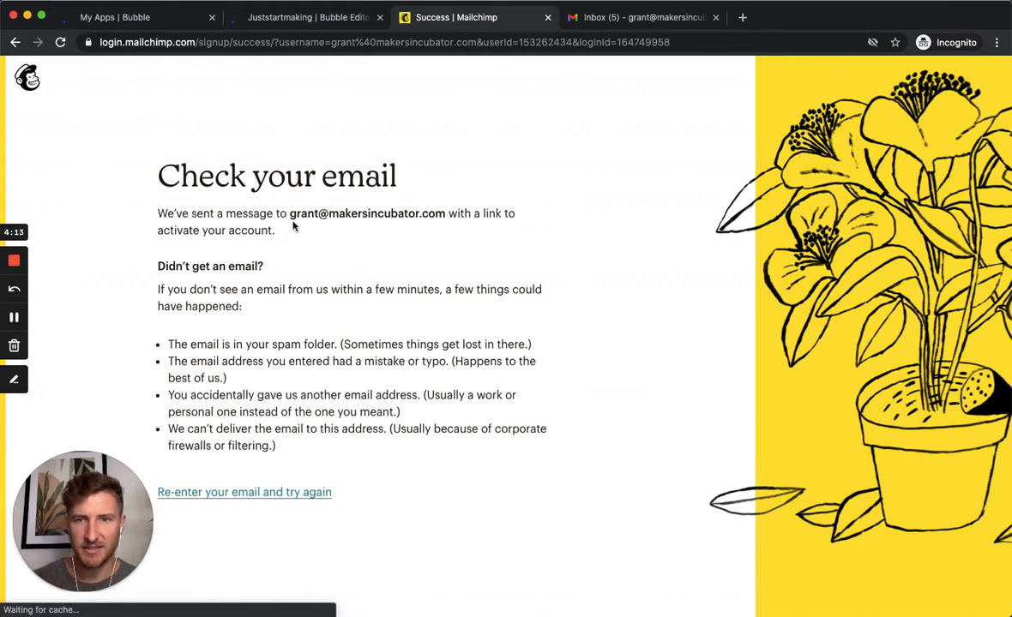
mouse_move(510, 225)
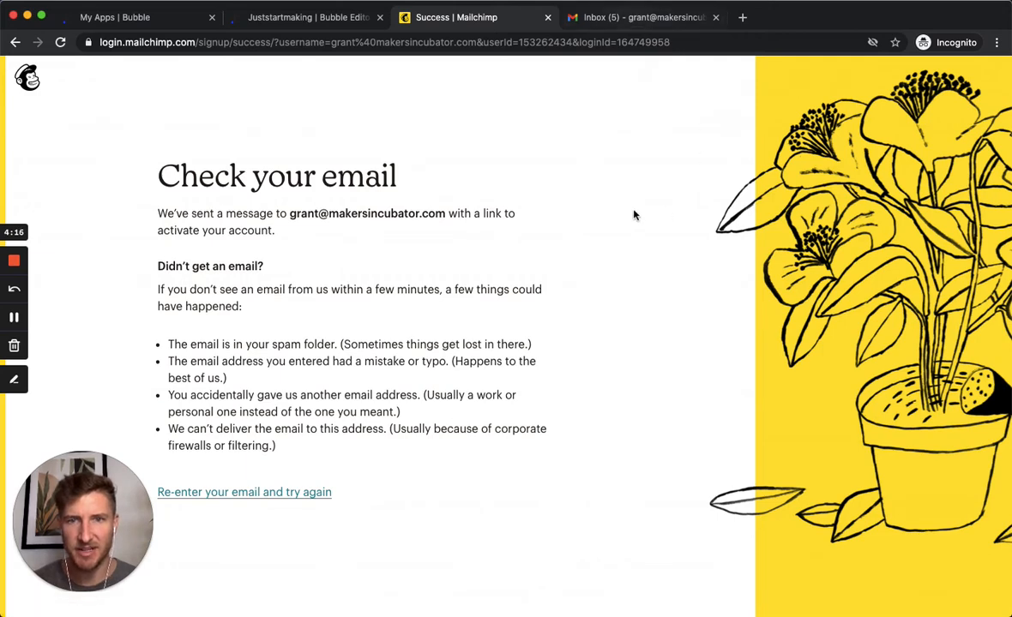
Step: In Gmail, open 'Activate your Mailchimp account' and activate the account
left_click(642, 17)
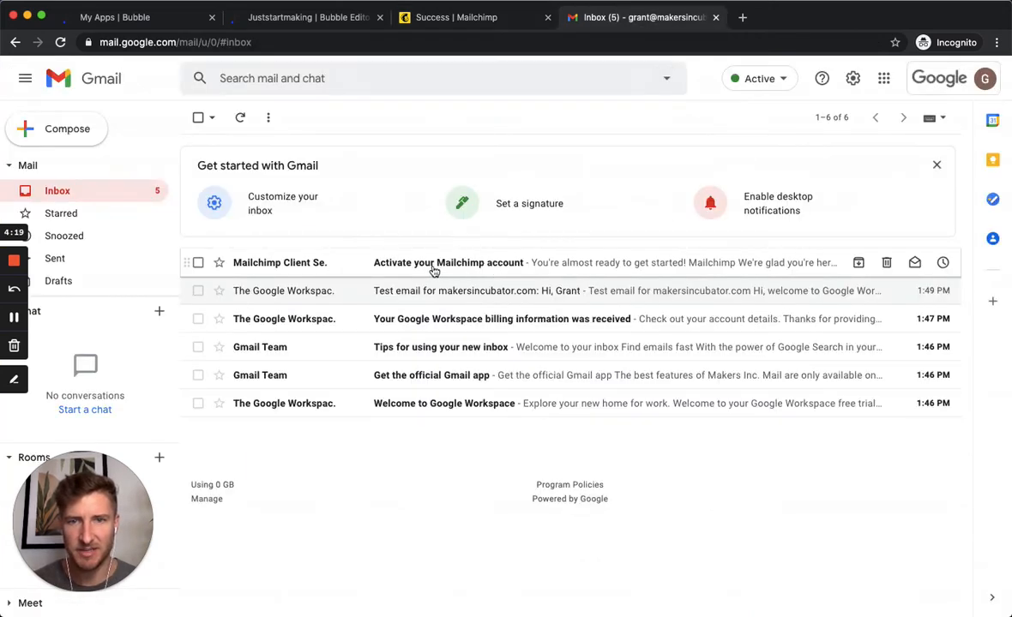
left_click(447, 263)
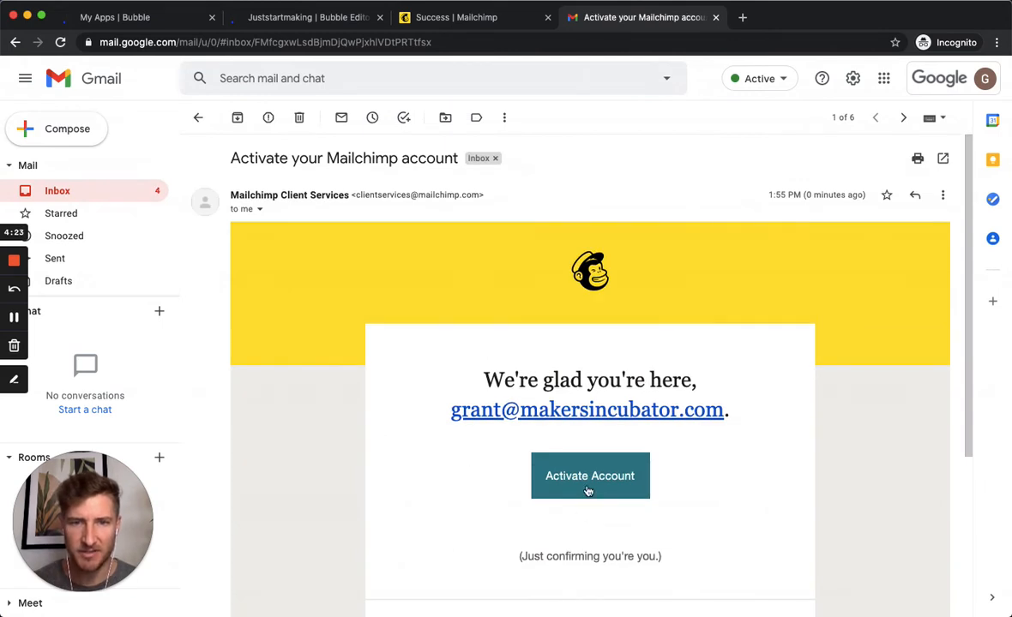
left_click(589, 476)
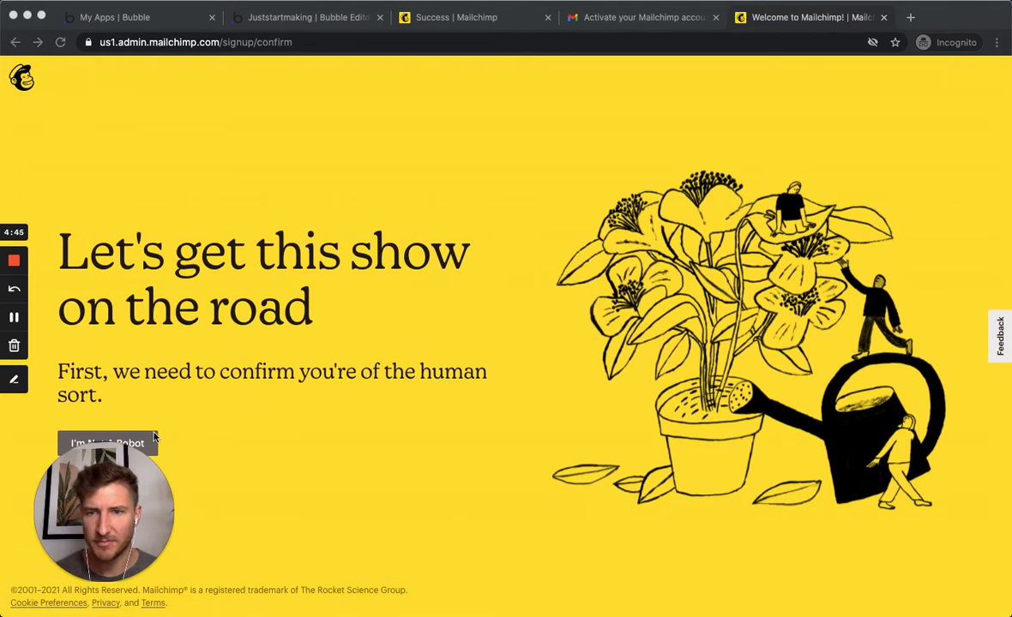
Step: Pass the robot check, keep the Free plan, and fill in the name and business profile fields
left_click(107, 443)
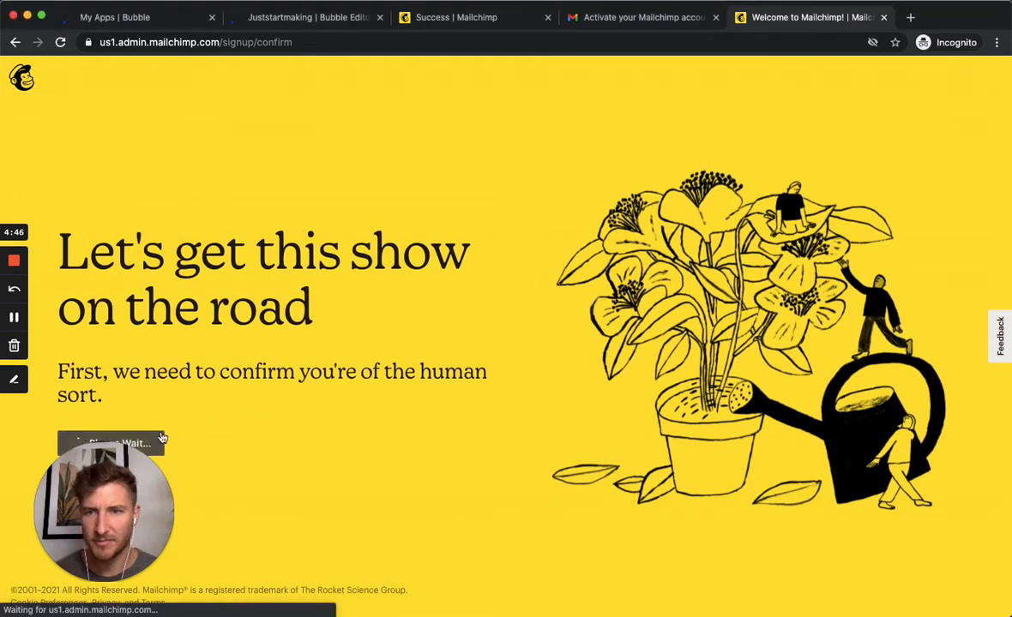
left_click(112, 444)
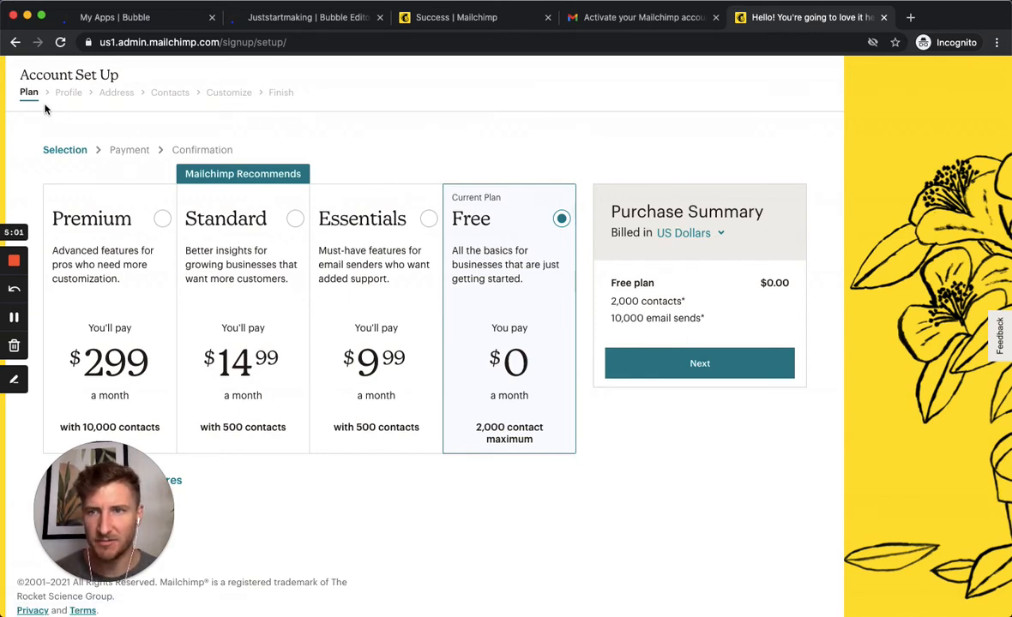
mouse_move(113, 300)
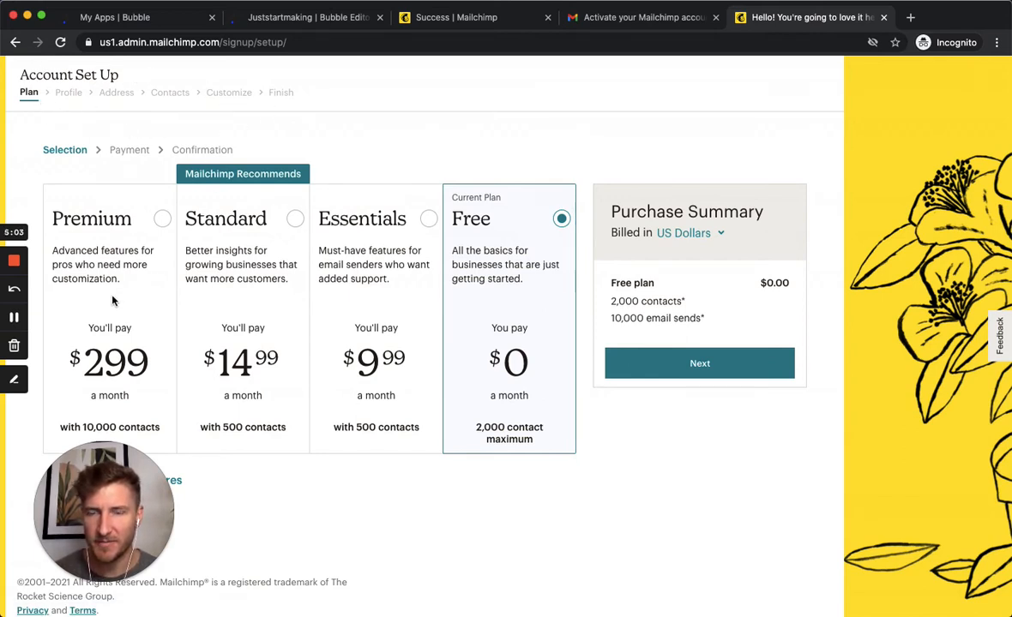
mouse_move(410, 377)
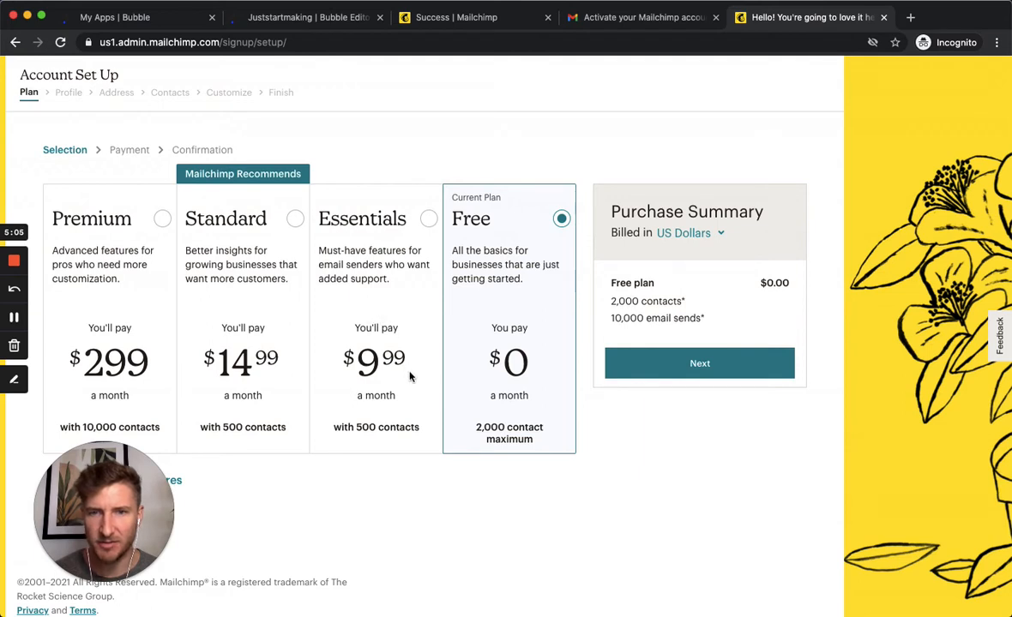
mouse_move(127, 399)
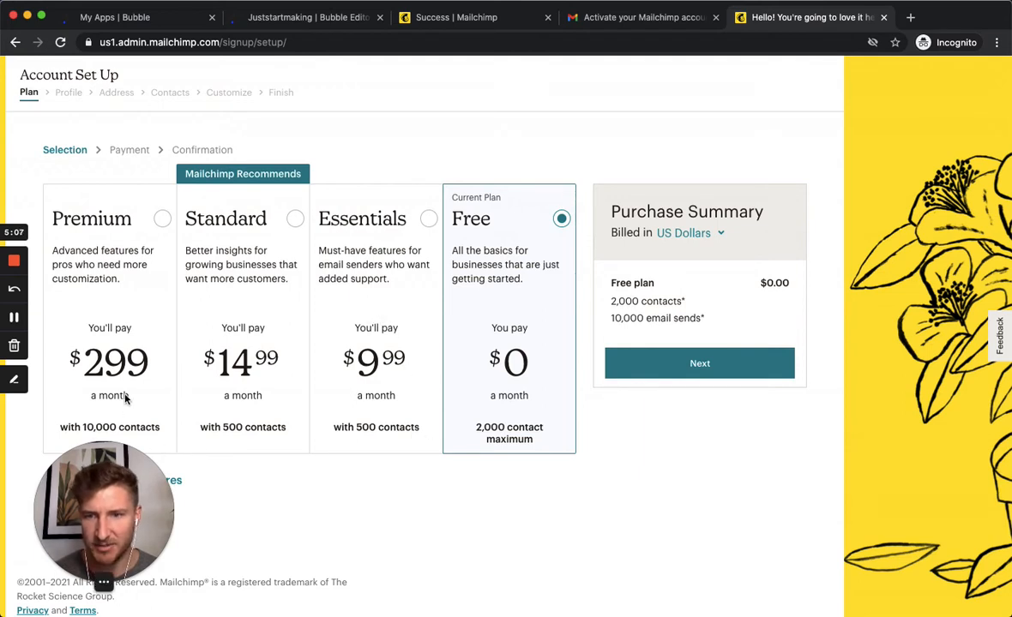
mouse_move(278, 385)
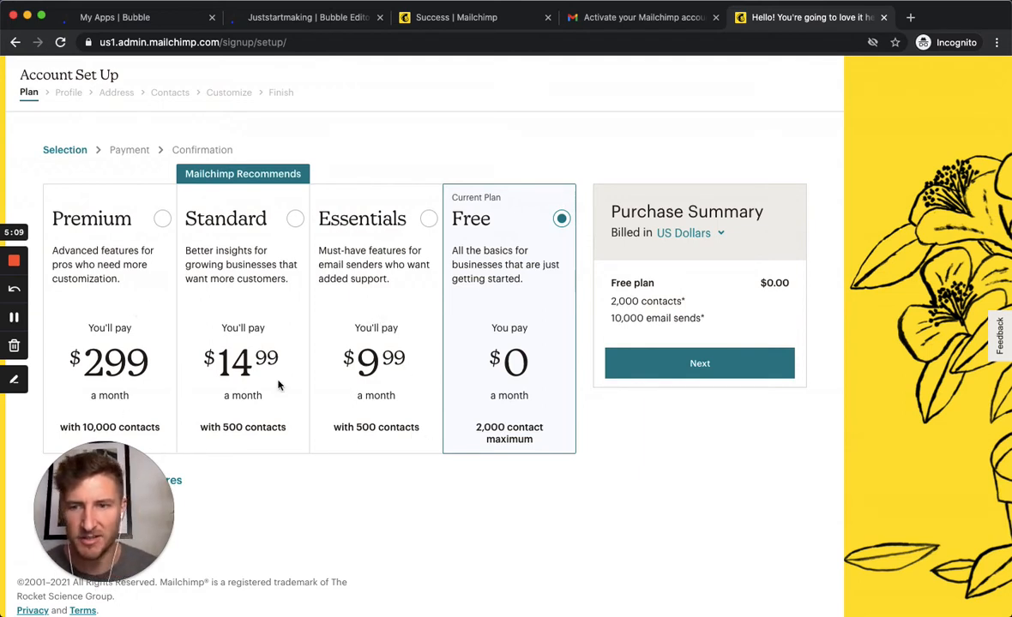
mouse_move(485, 190)
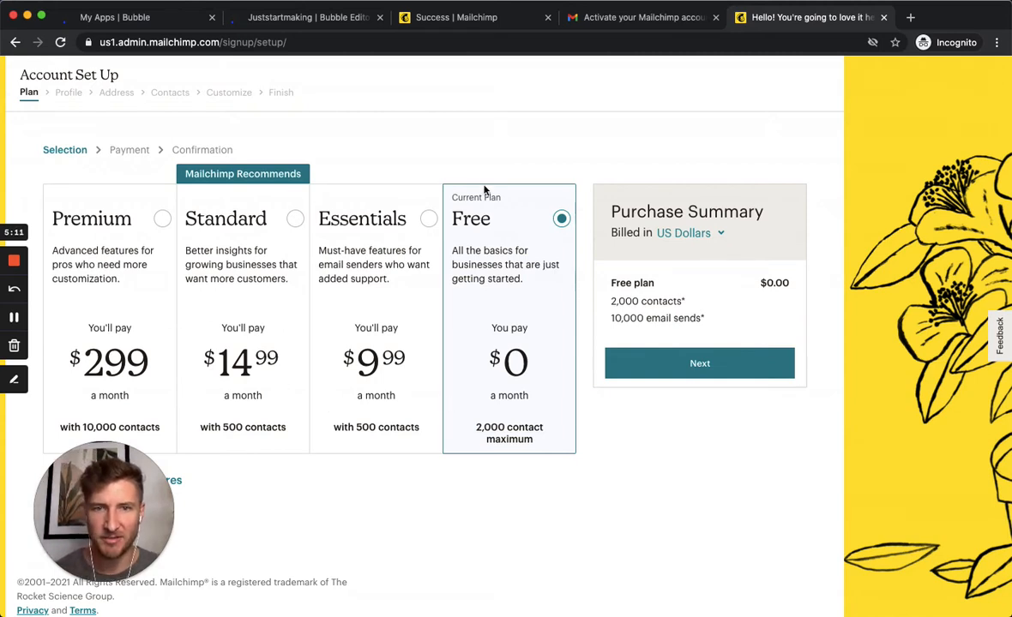
mouse_move(525, 332)
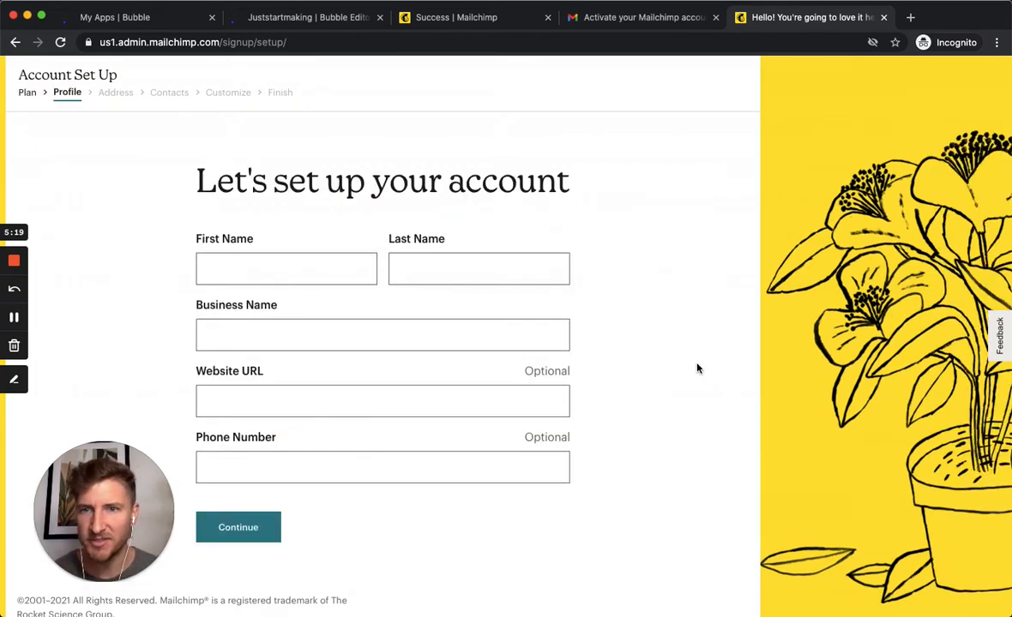
type("Gr")
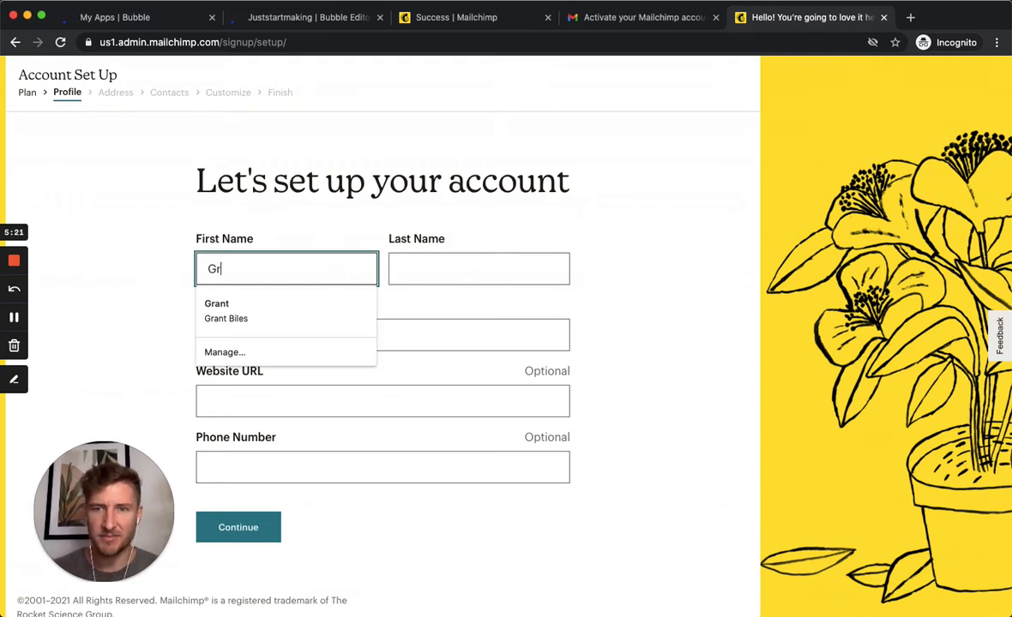
left_click(226, 311)
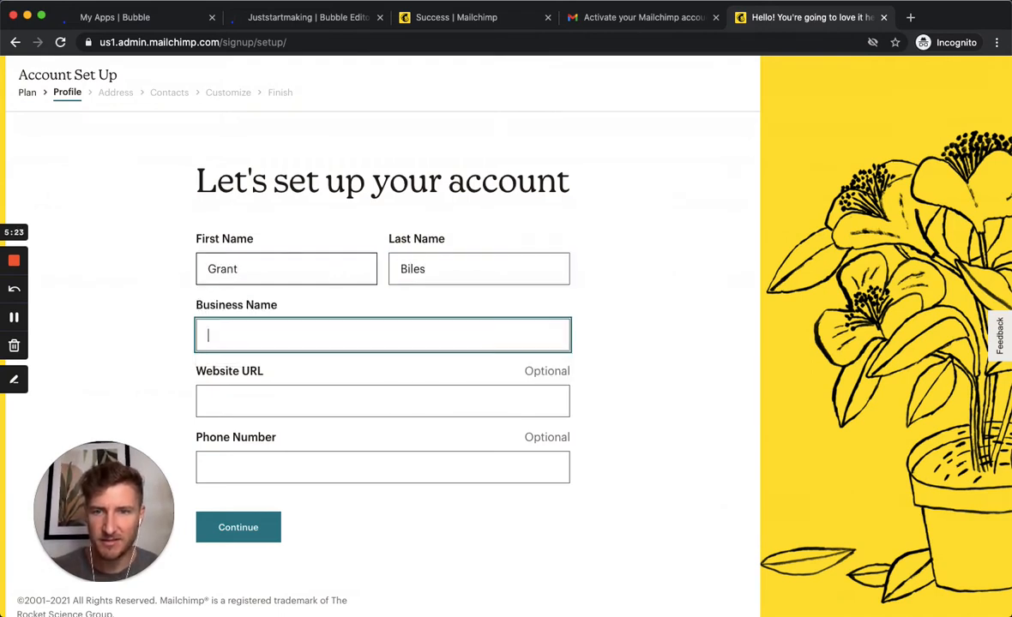
type("Make")
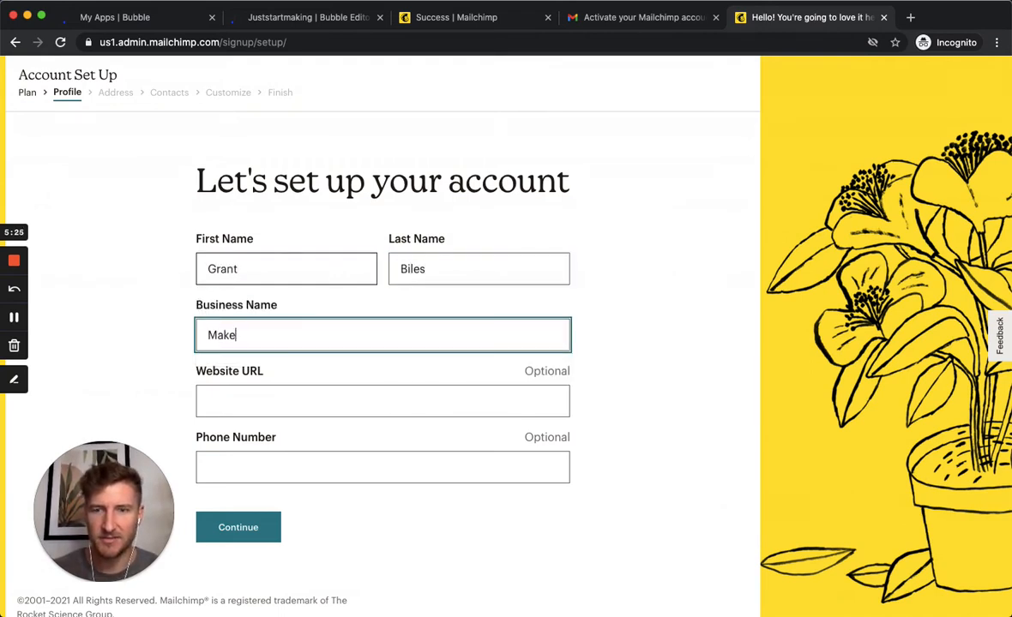
left_click(237, 527)
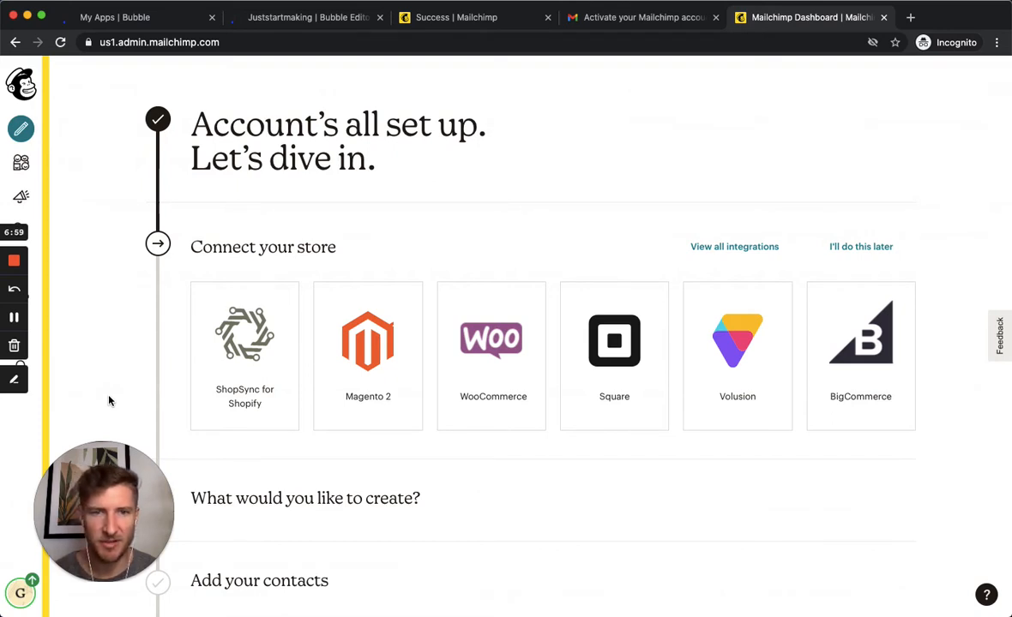
mouse_move(96, 389)
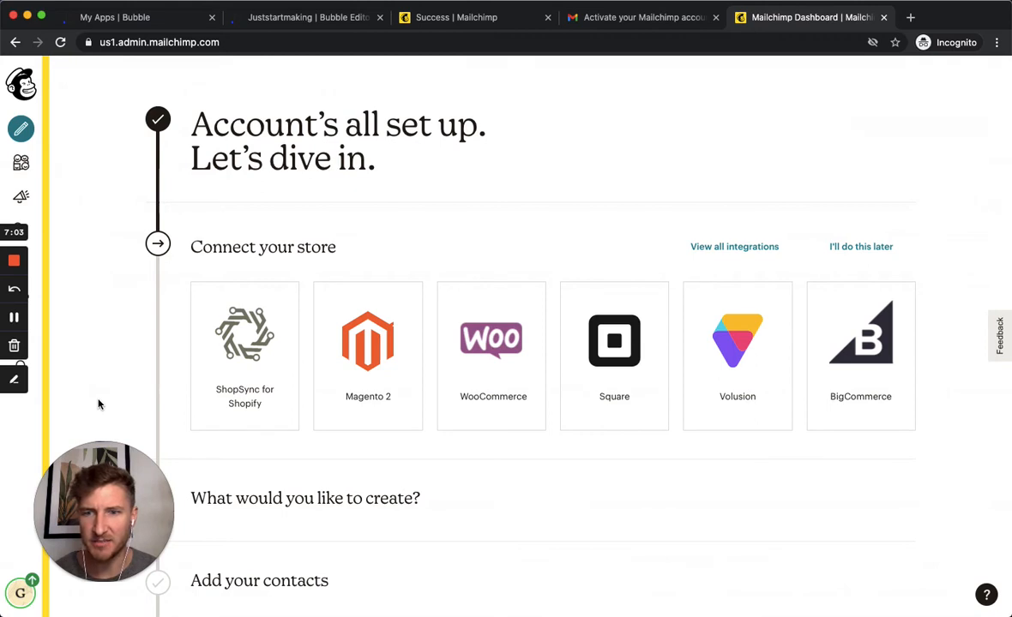
mouse_move(115, 328)
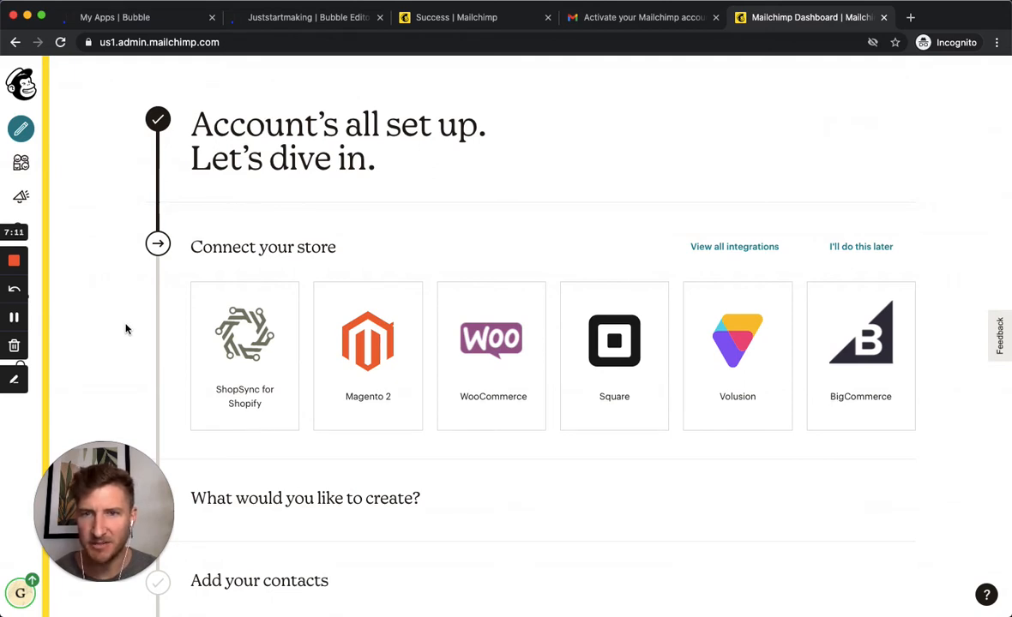
mouse_move(85, 218)
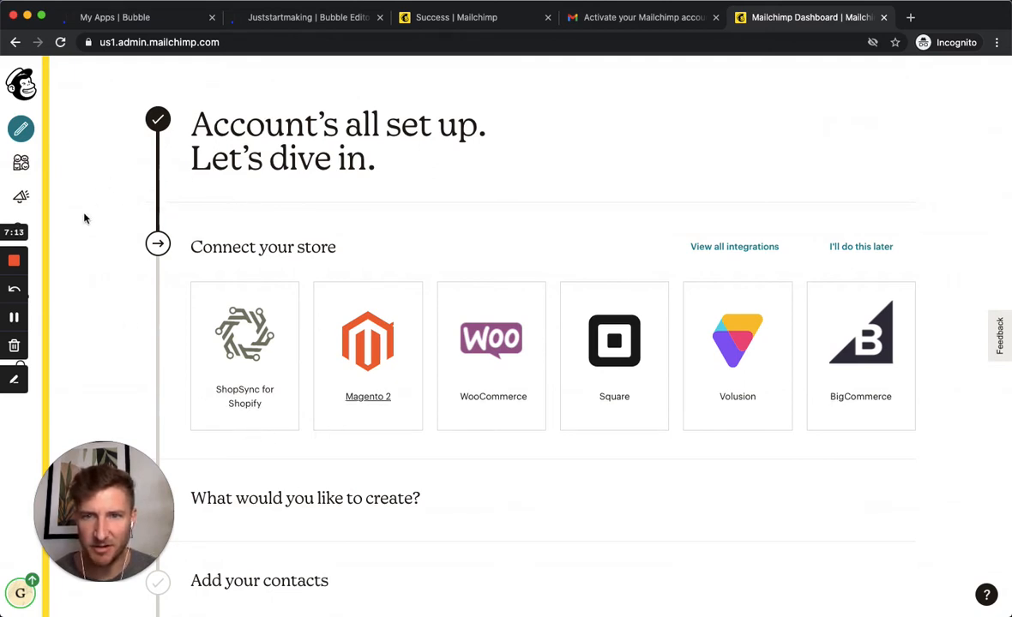
scroll("down", 3)
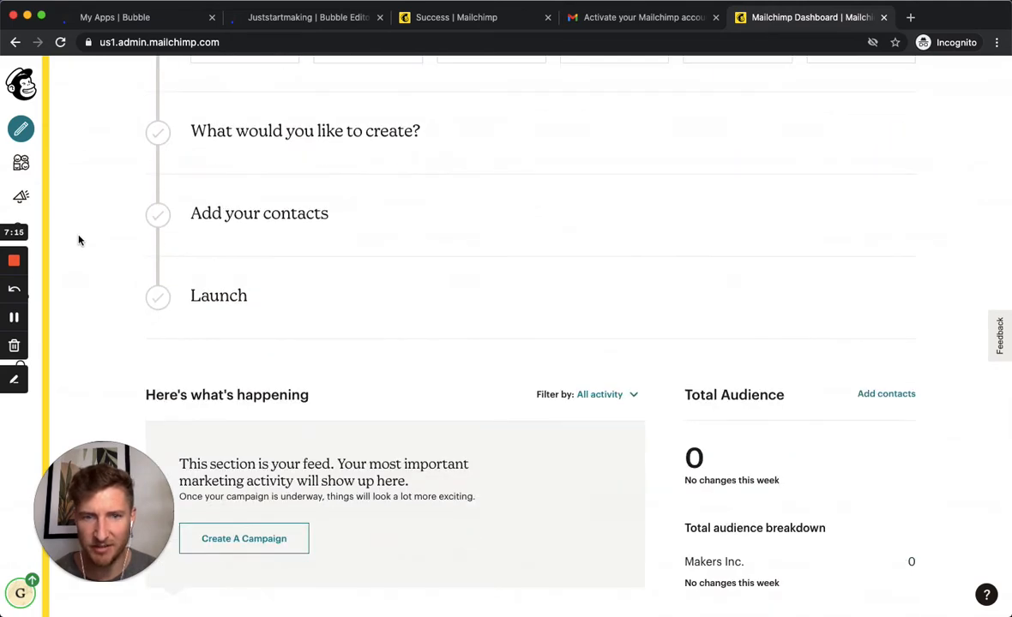
scroll("up", 3)
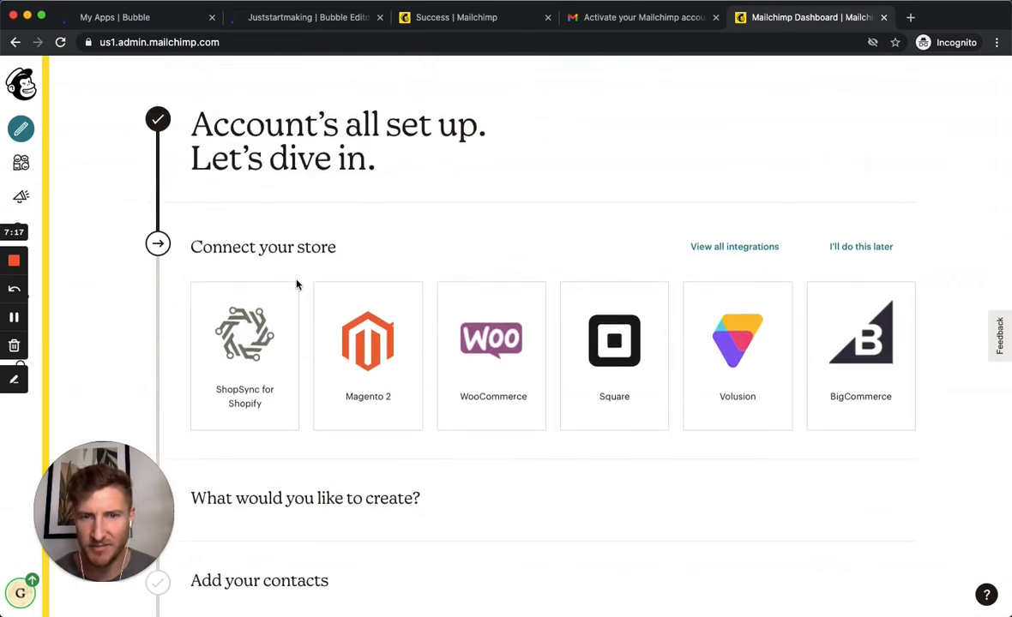
mouse_move(117, 324)
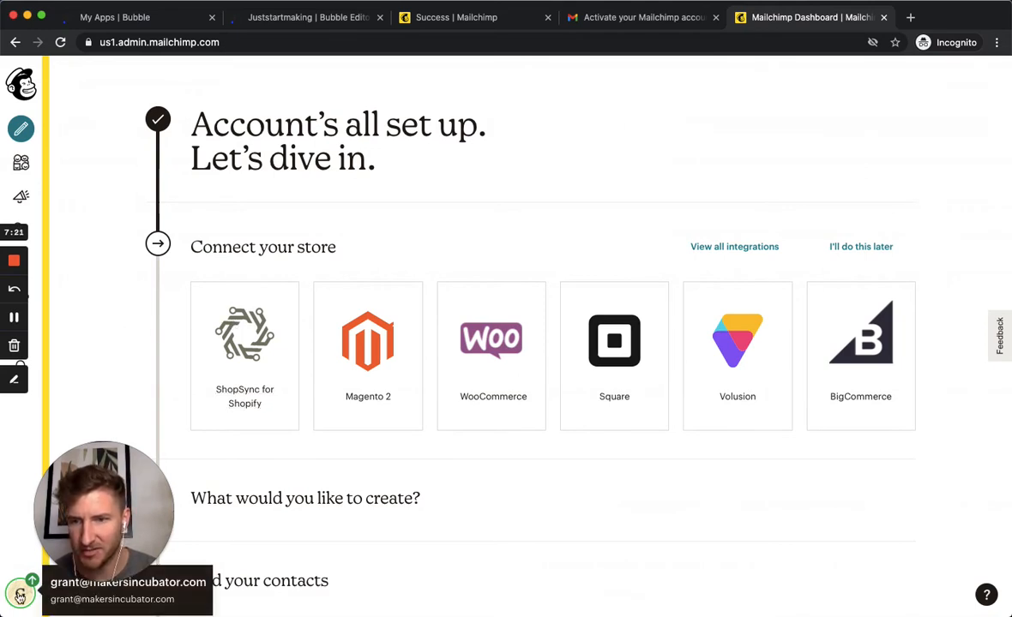
Step: Choose Account from the avatar menu to reach the Makers Inc. overview page
left_click(20, 593)
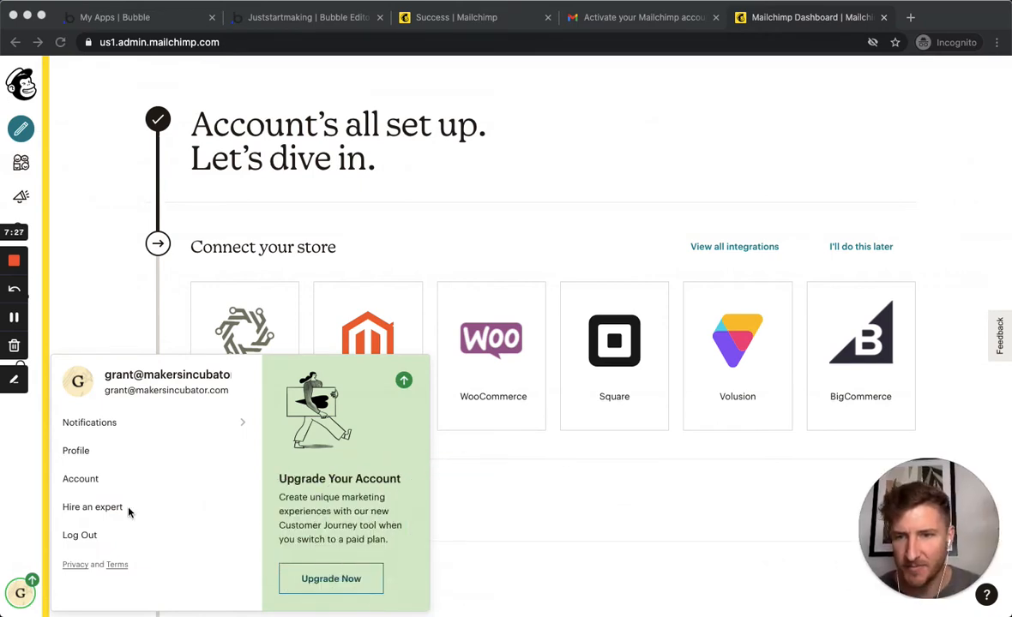
left_click(80, 478)
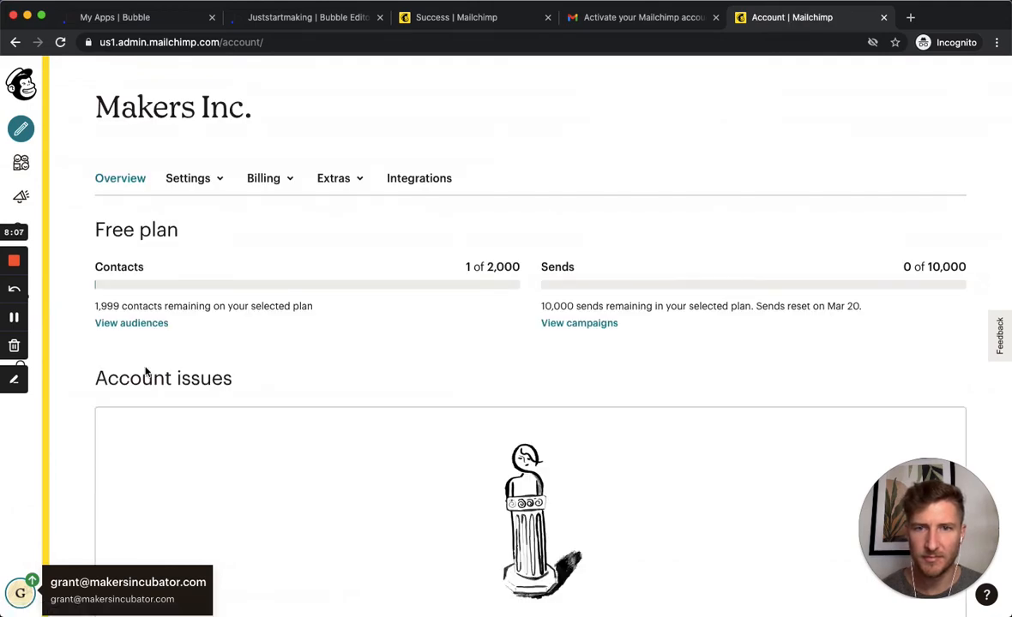
left_click(333, 178)
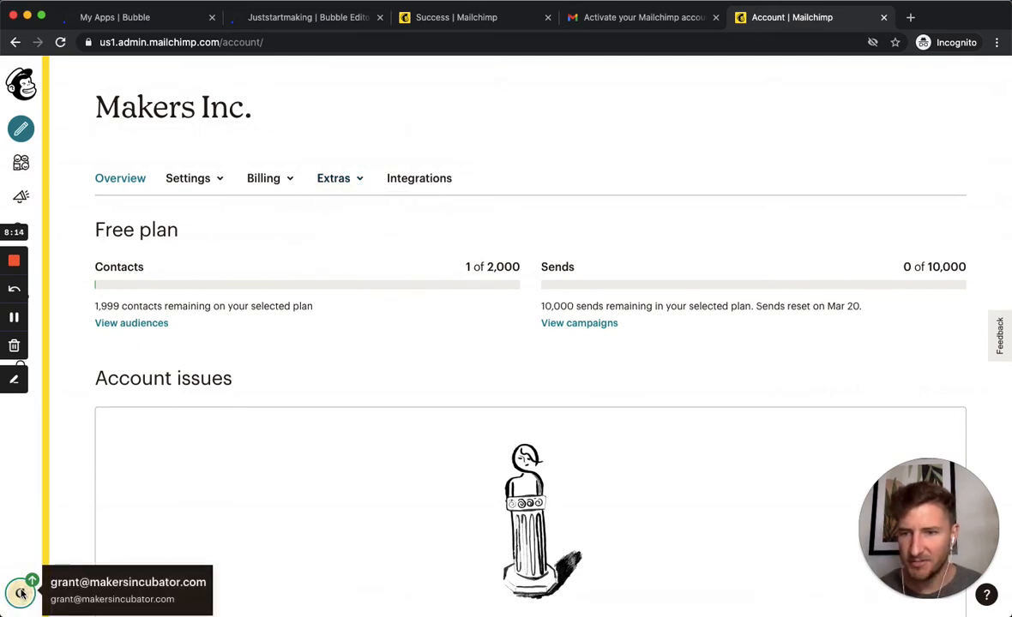
left_click(21, 593)
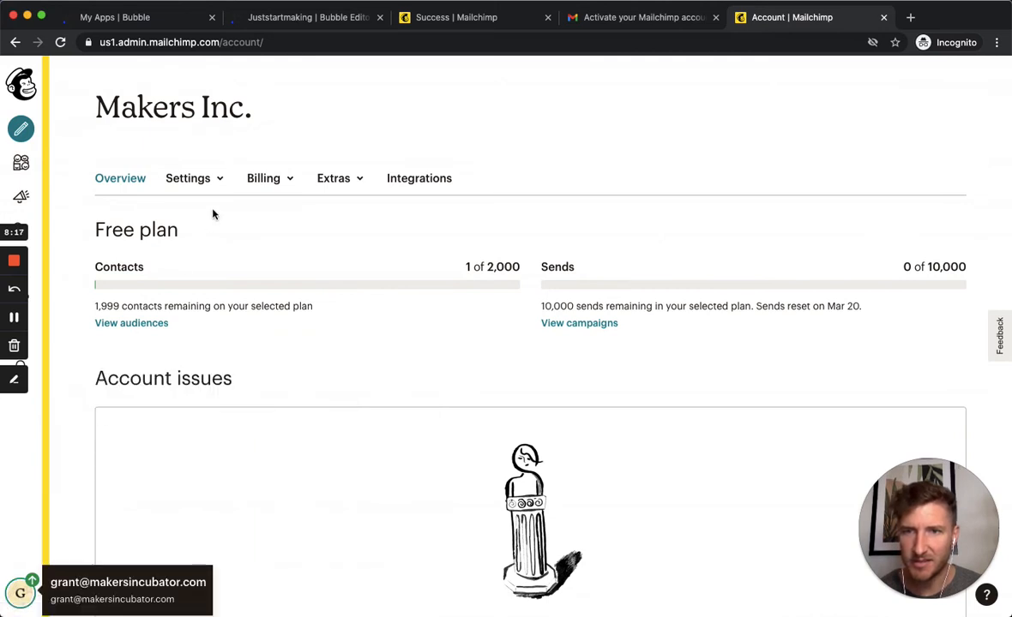
mouse_move(180, 135)
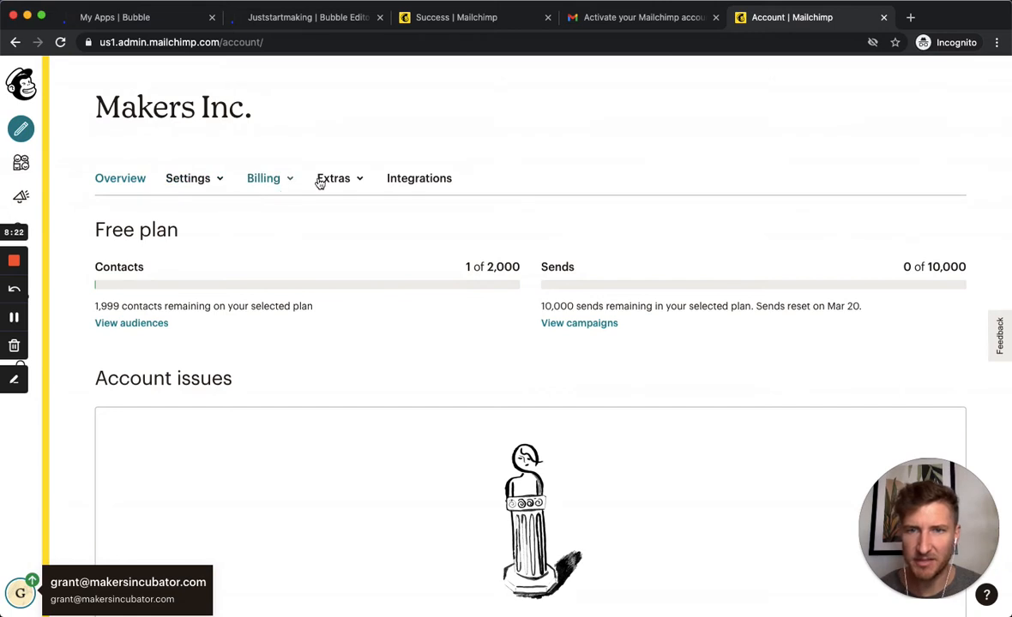
mouse_move(333, 178)
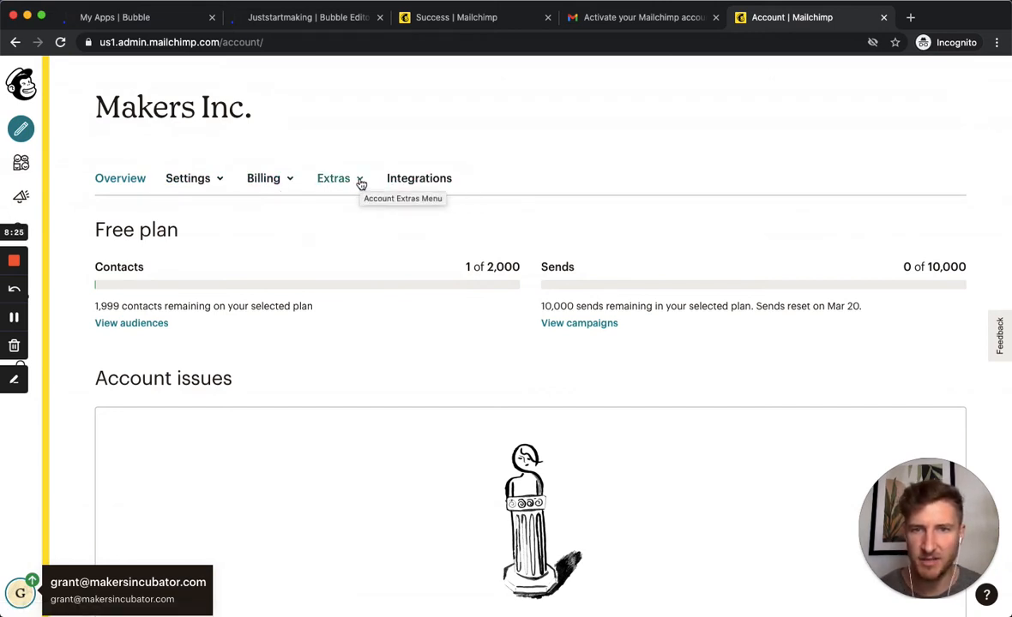
Step: Under Account > Extras > API keys, create a new active API key
left_click(334, 178)
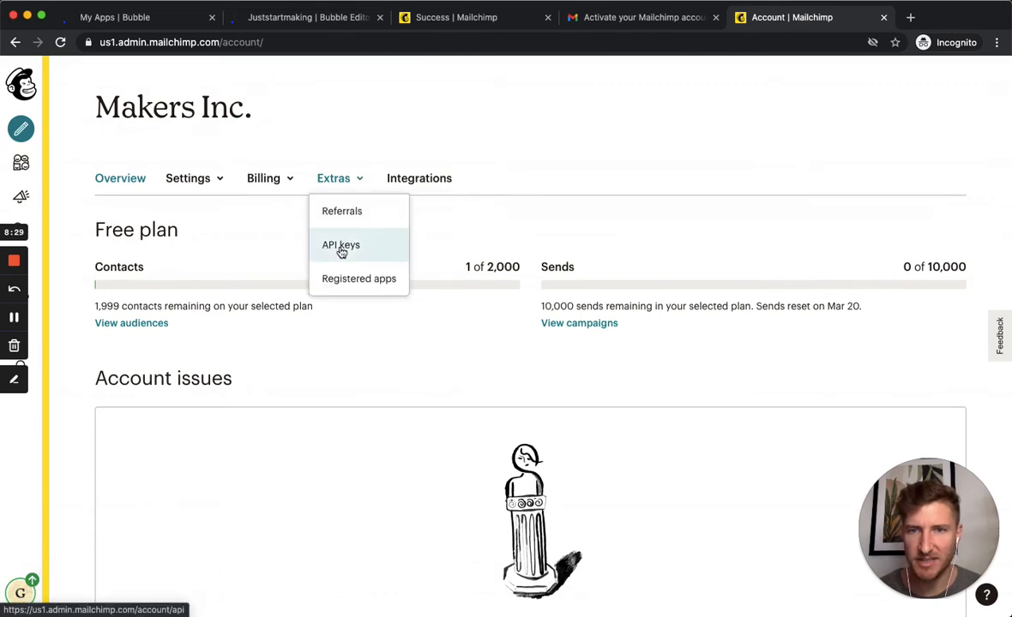
left_click(340, 245)
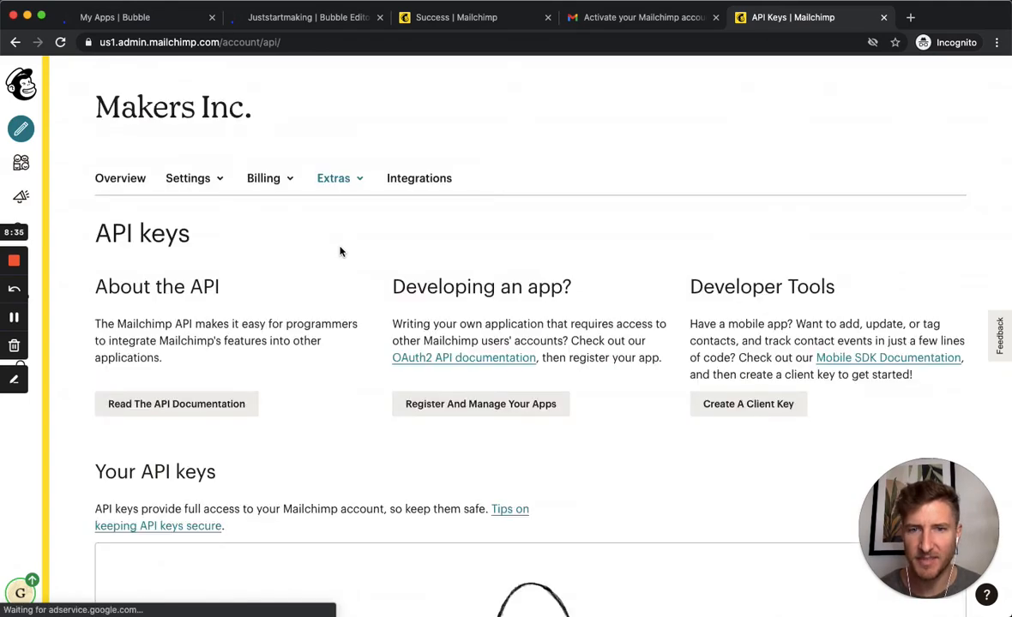
scroll("down", 3)
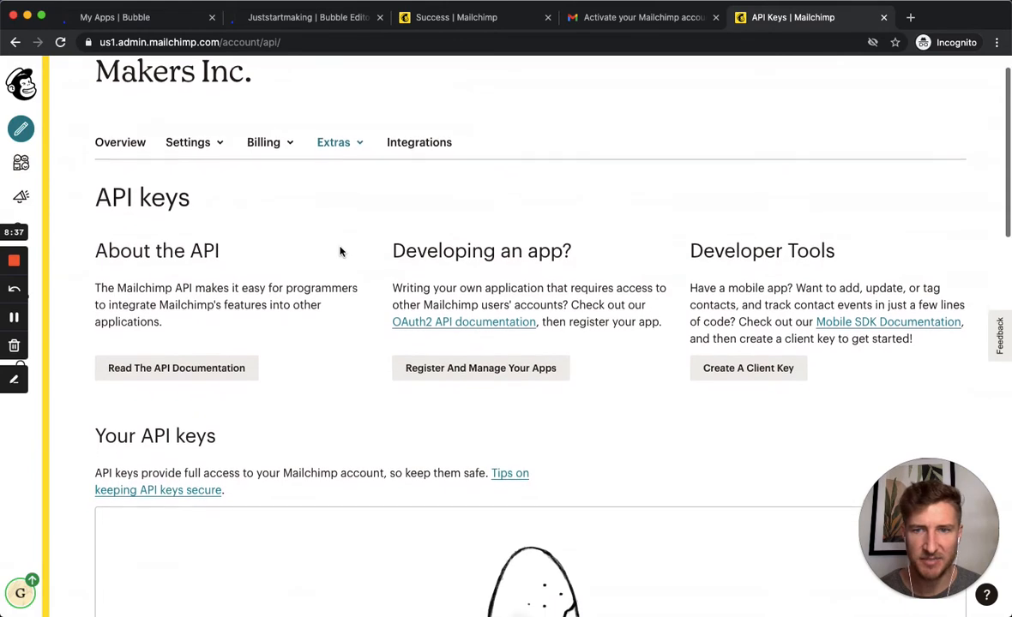
scroll("down", 3)
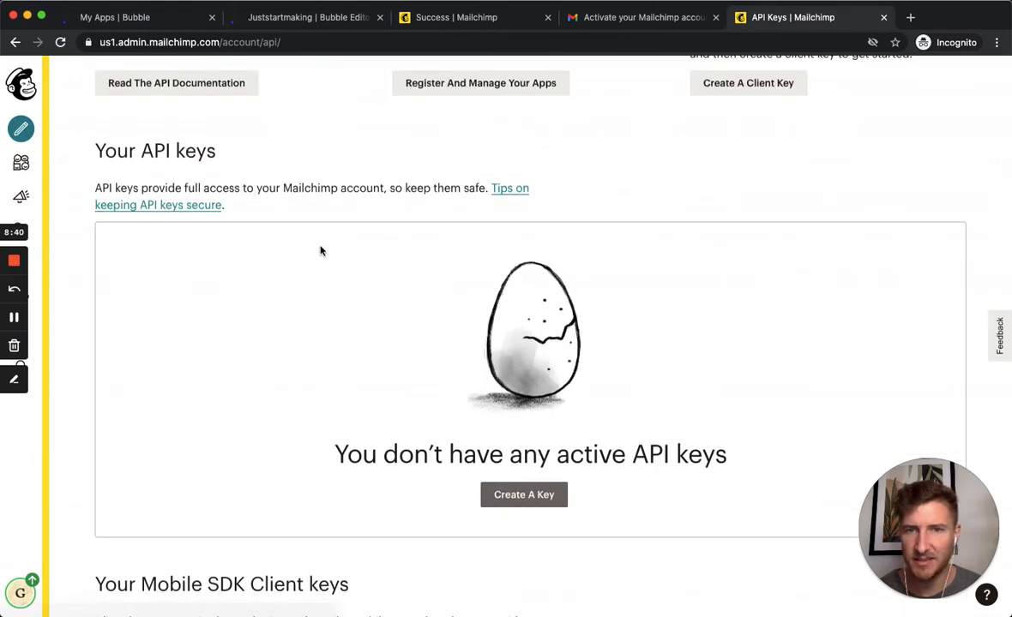
mouse_move(523, 495)
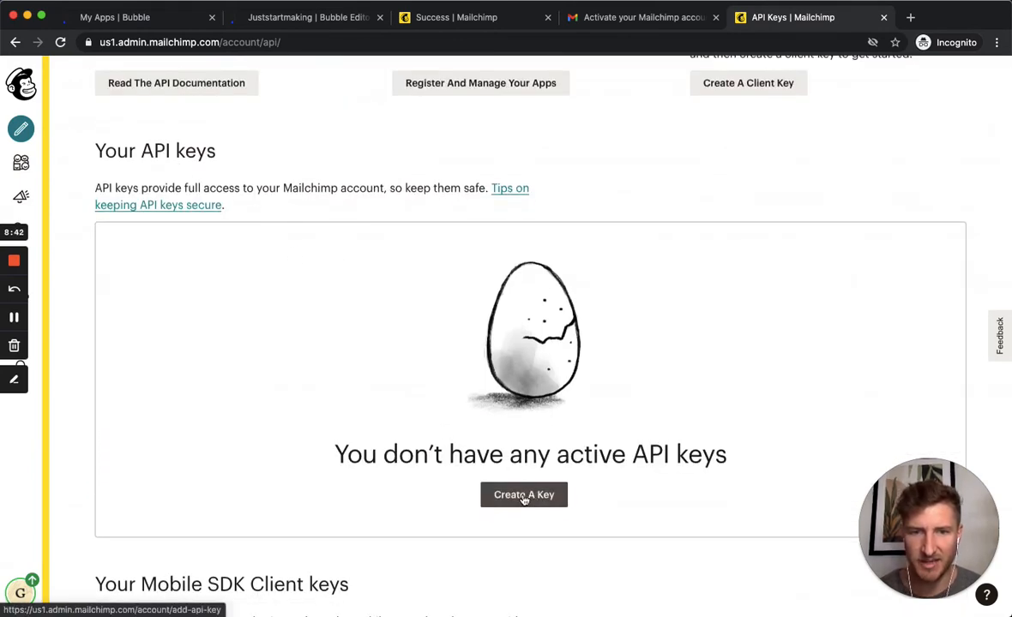
left_click(524, 495)
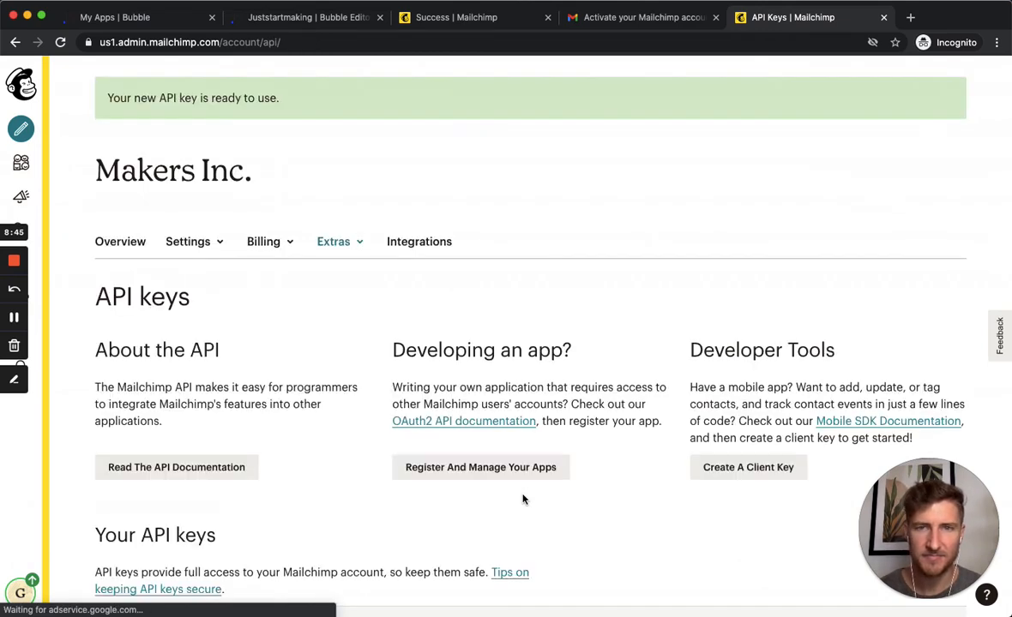
scroll("down", 3)
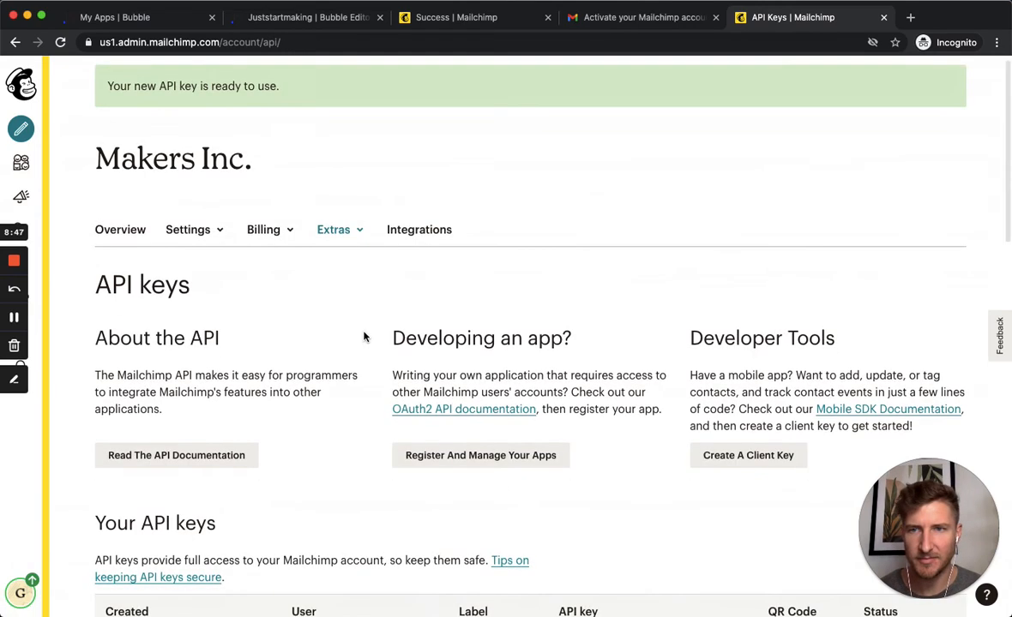
mouse_move(311, 143)
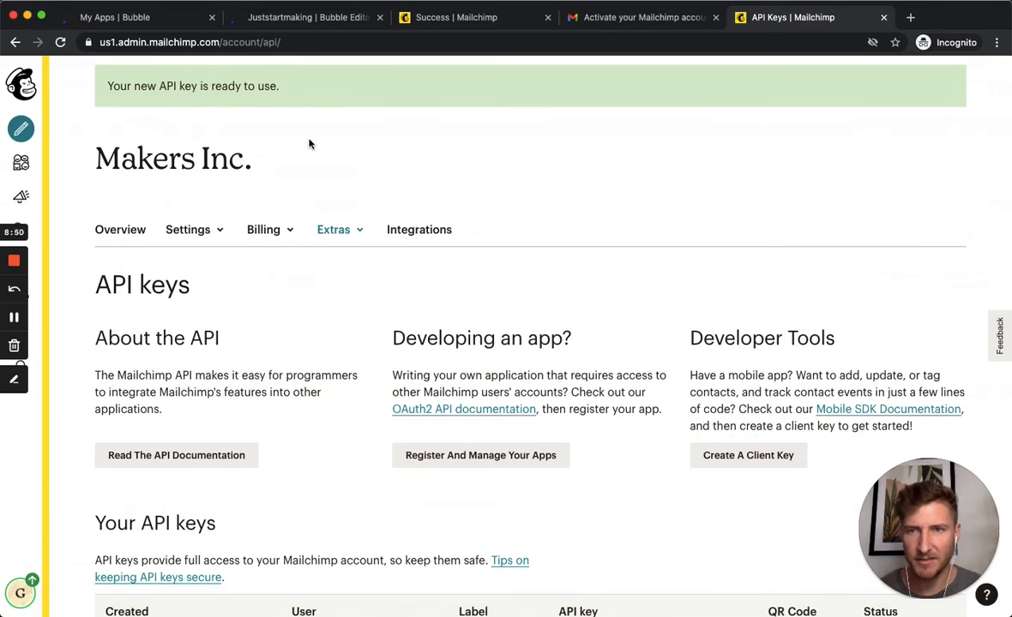
scroll("down", 3)
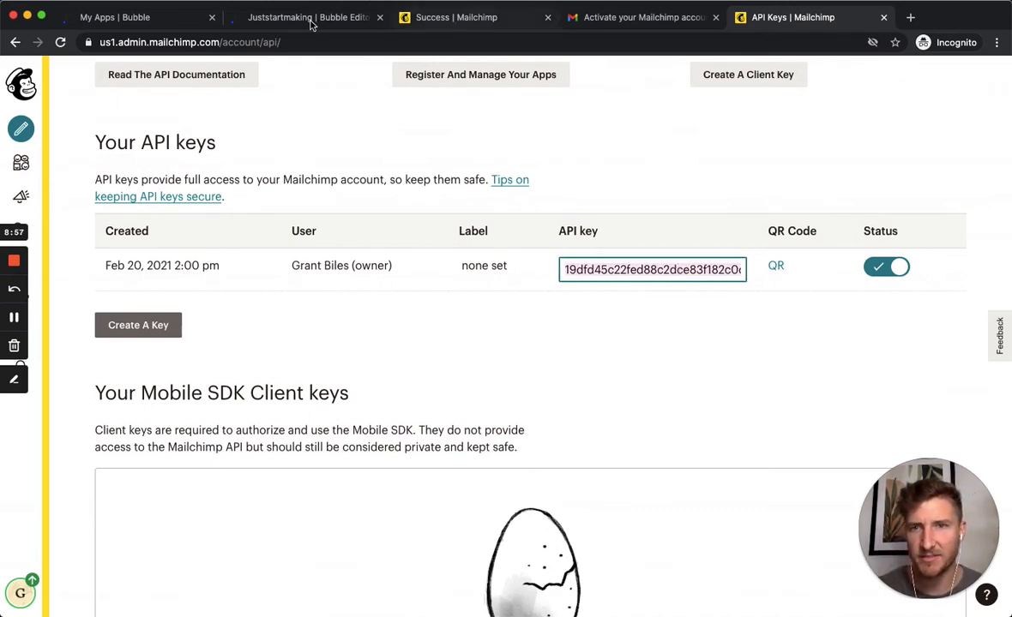
Step: Put the new key into API Key and API Key - dev, and return to Design
left_click(307, 17)
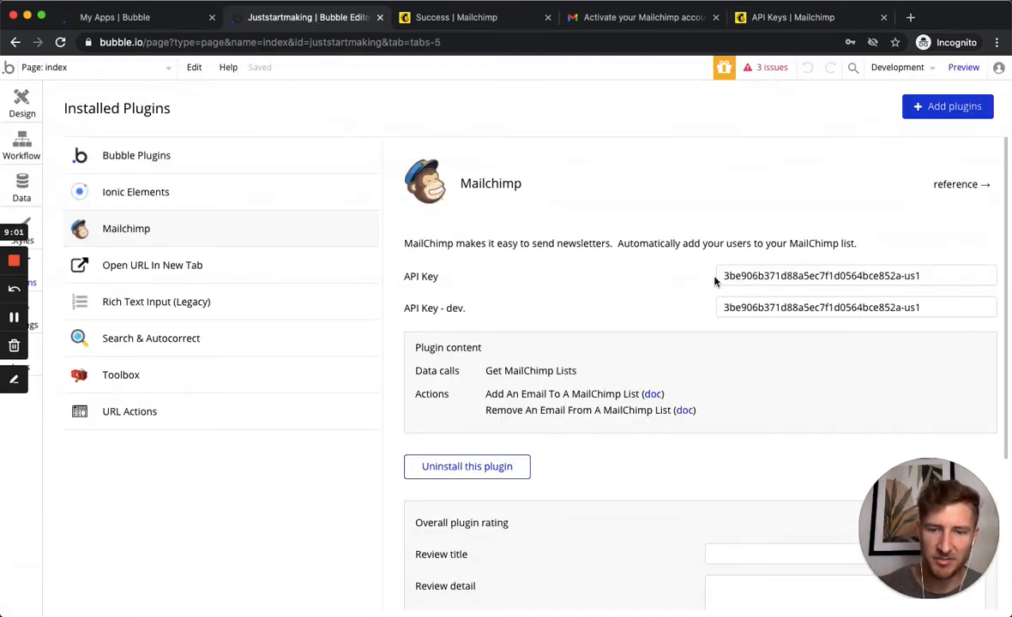
mouse_move(253, 241)
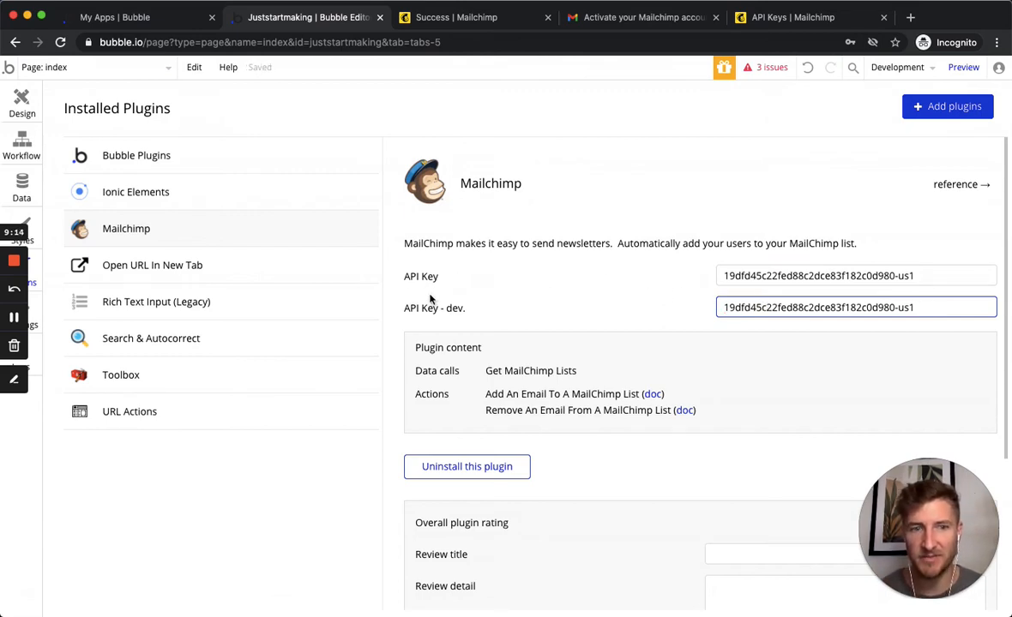
mouse_move(524, 279)
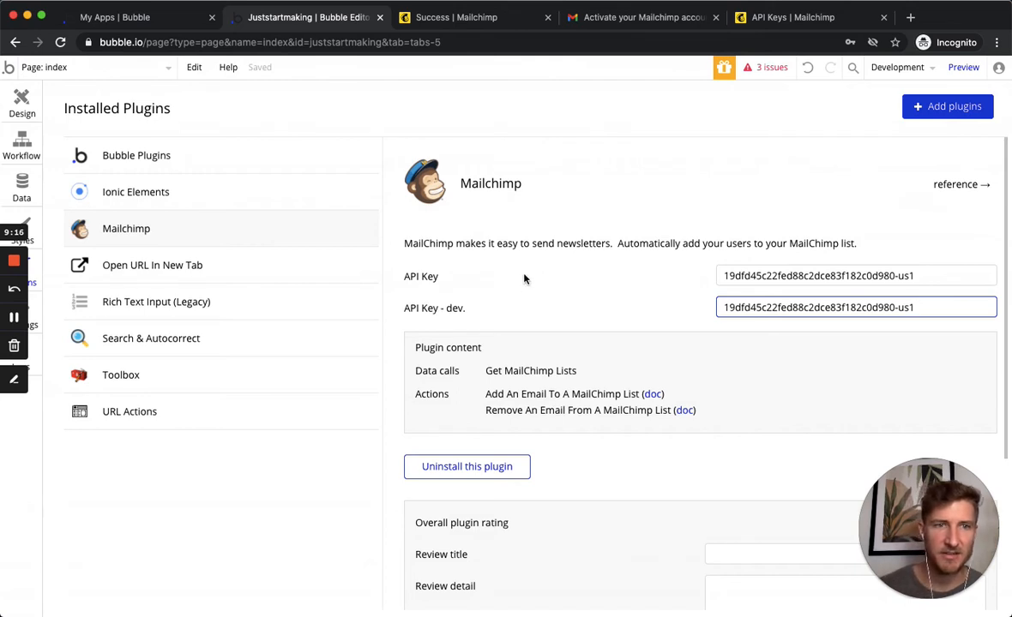
scroll("down", 3)
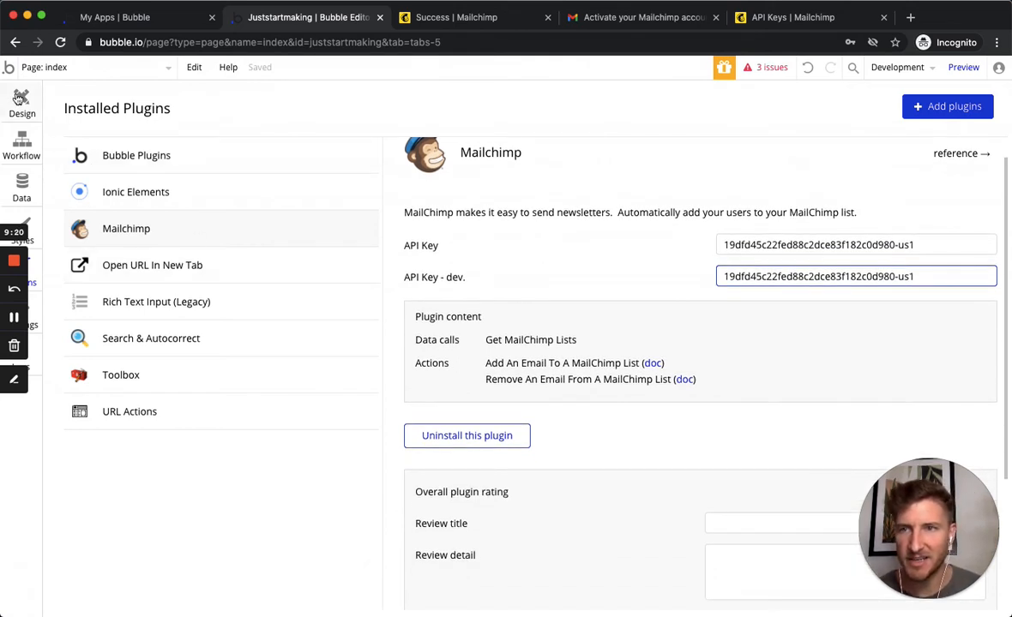
left_click(21, 101)
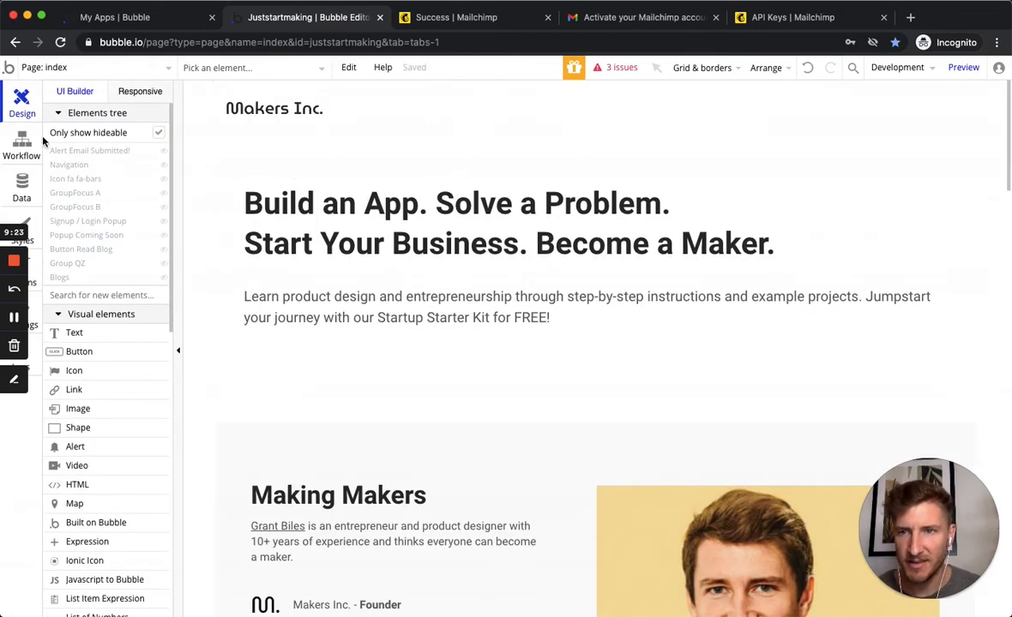
Step: Open the Signup / Login Popup's SIGN UP 'is clicked' workflow steps
left_click(95, 67)
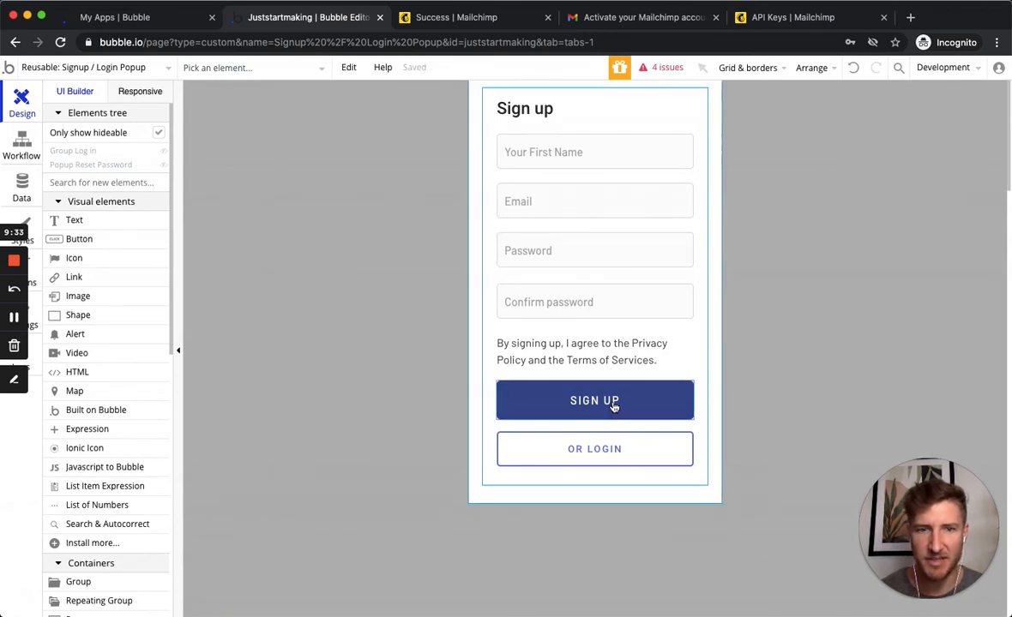
left_click(594, 400)
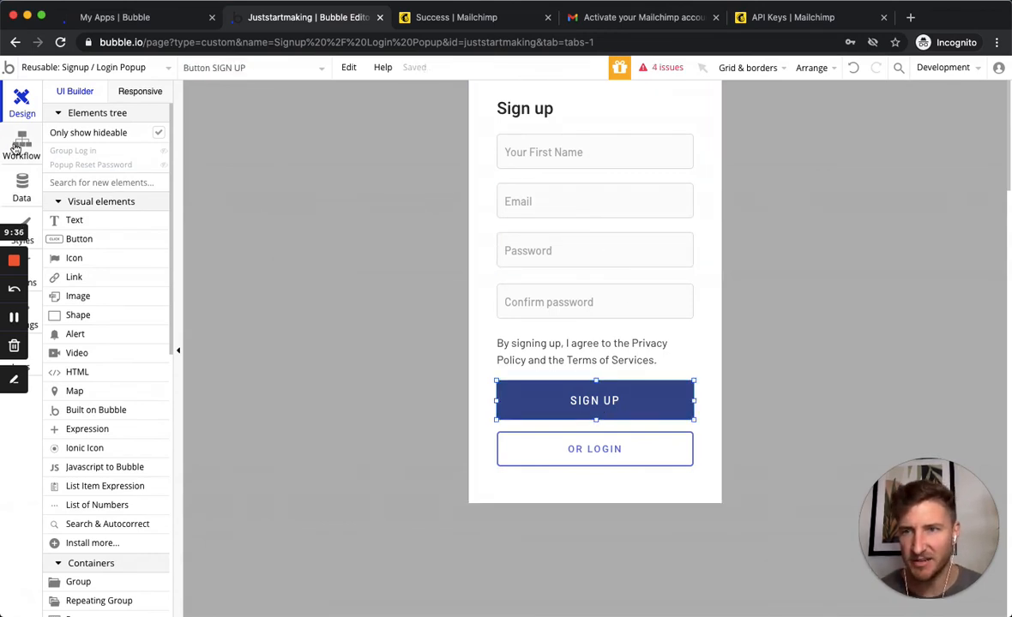
left_click(594, 401)
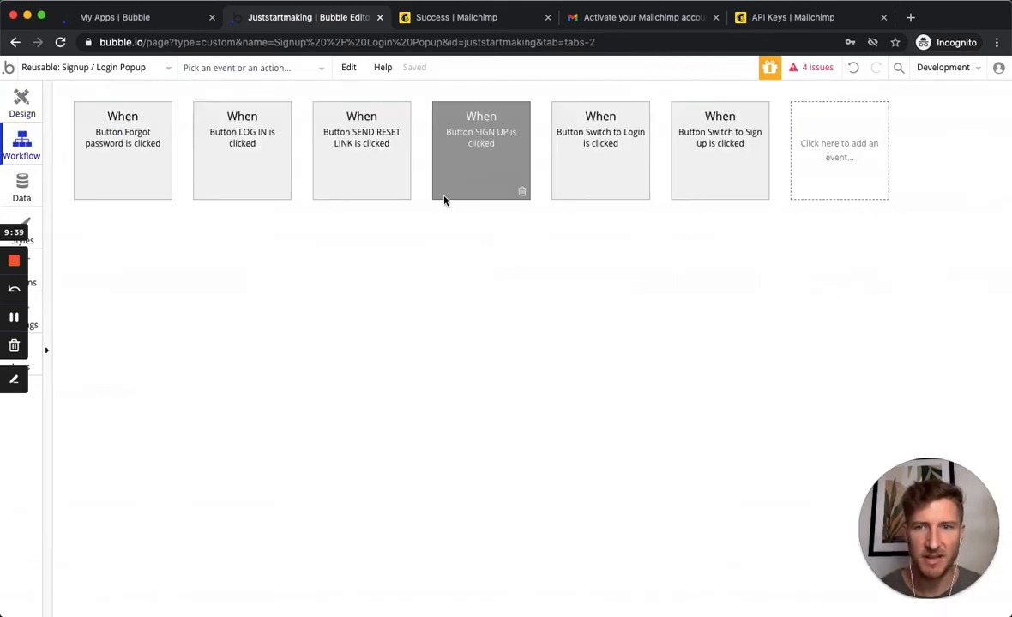
left_click(480, 137)
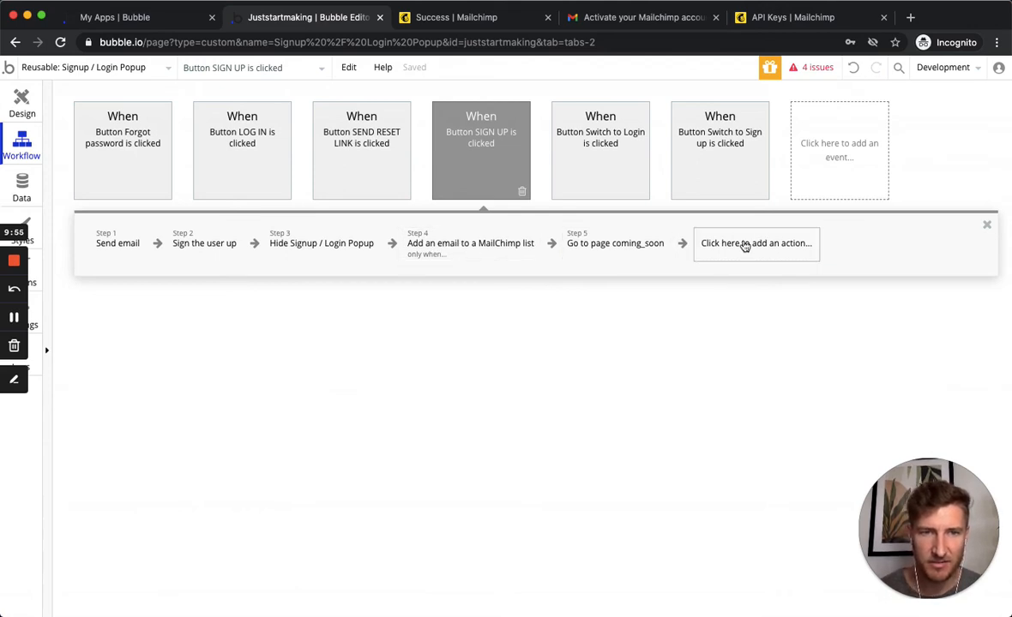
Step: Open the add-action menu and pick the Email category to reveal MailChimp actions
left_click(755, 243)
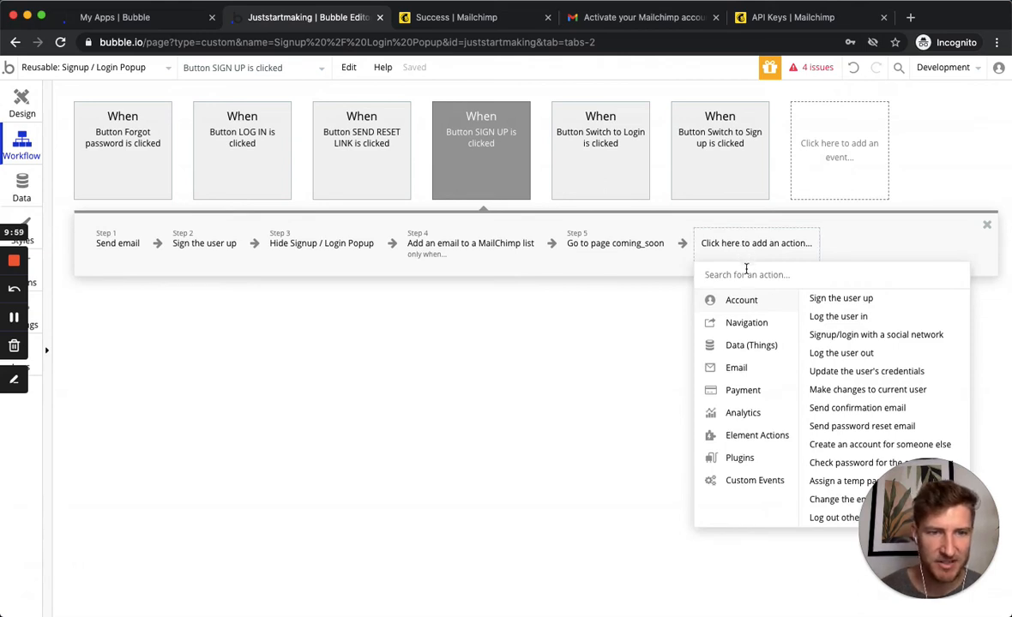
left_click(739, 457)
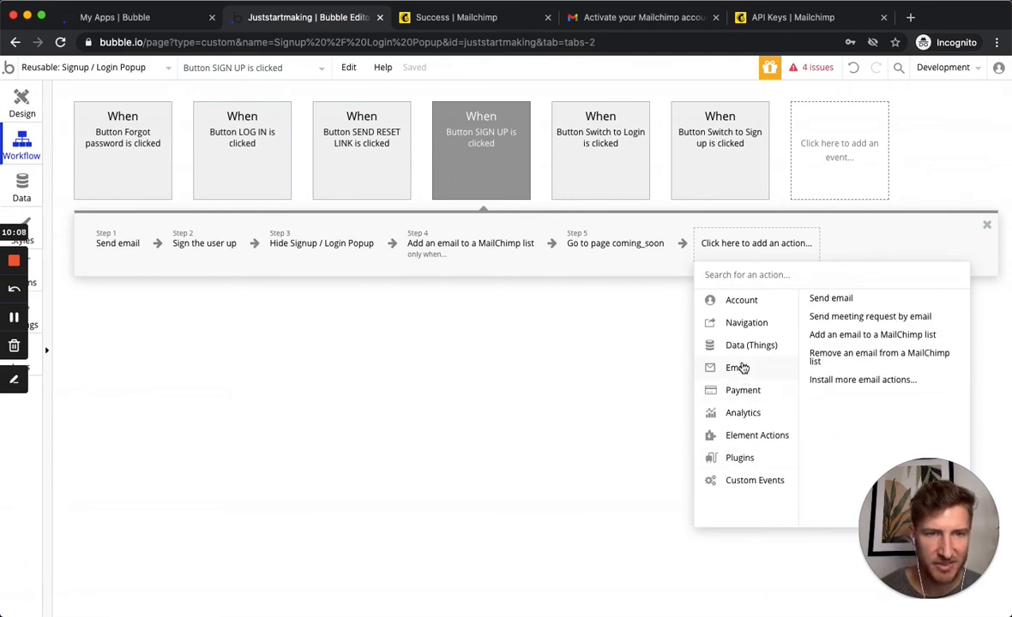
mouse_move(736, 368)
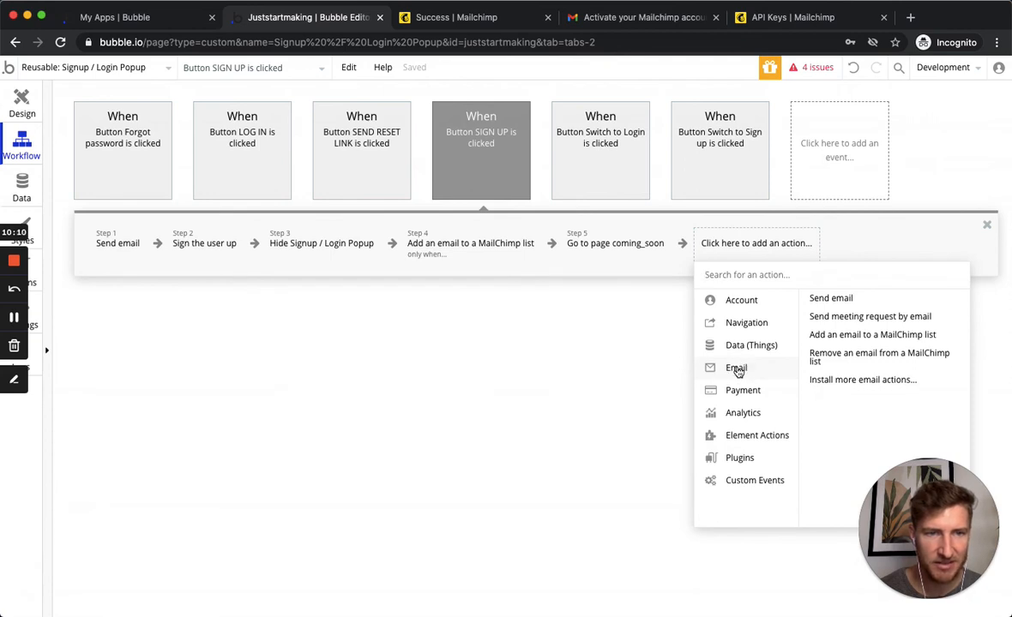
mouse_move(849, 335)
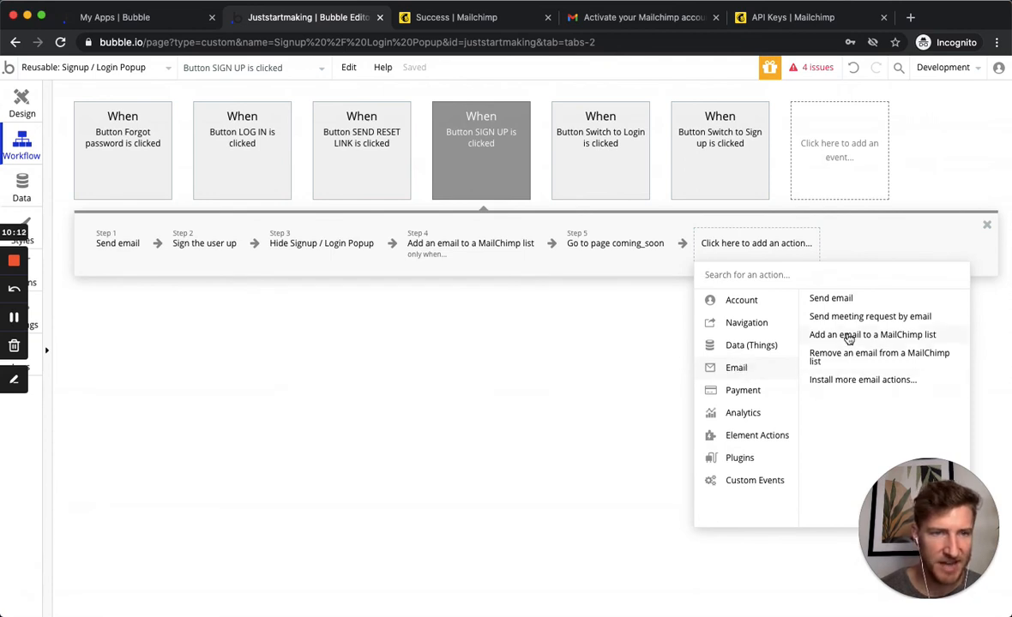
mouse_move(849, 357)
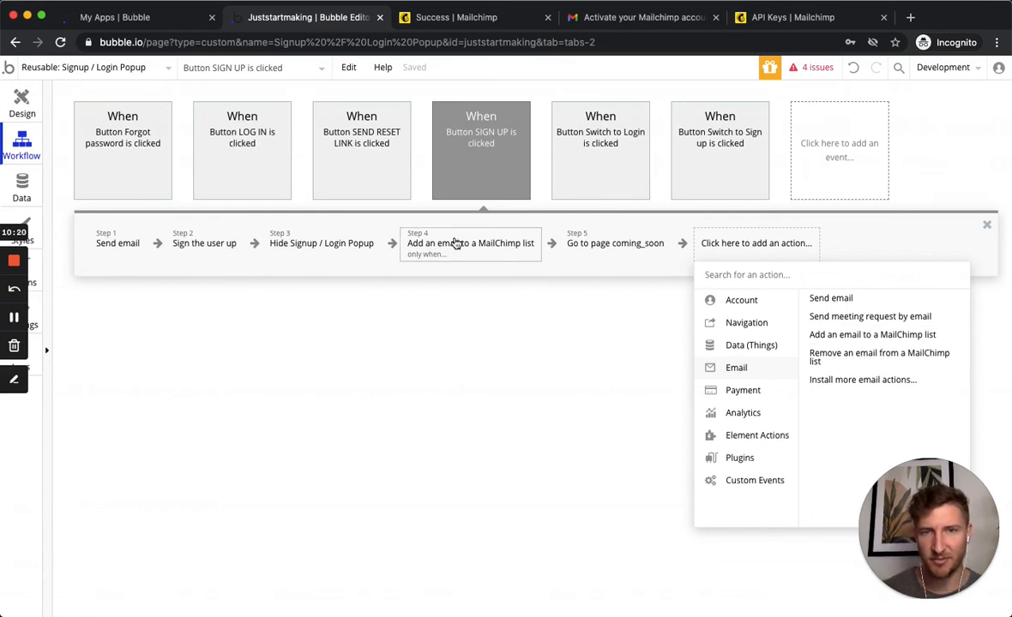
Step: Open step 4's MailChimp settings: sign-up email input, Makers Inc. list, and Only-when condition
left_click(872, 334)
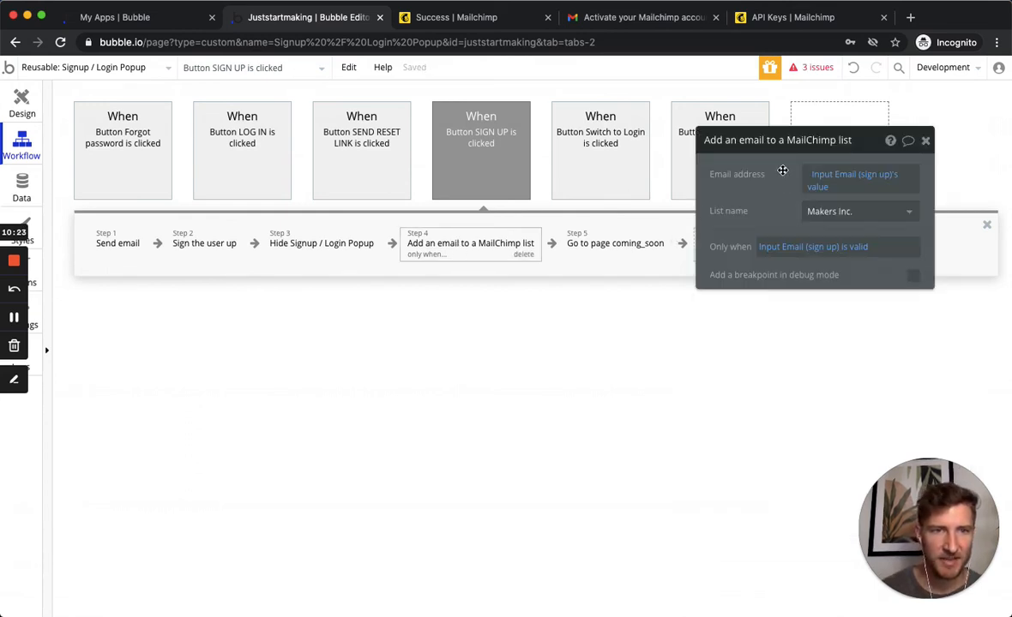
mouse_move(761, 178)
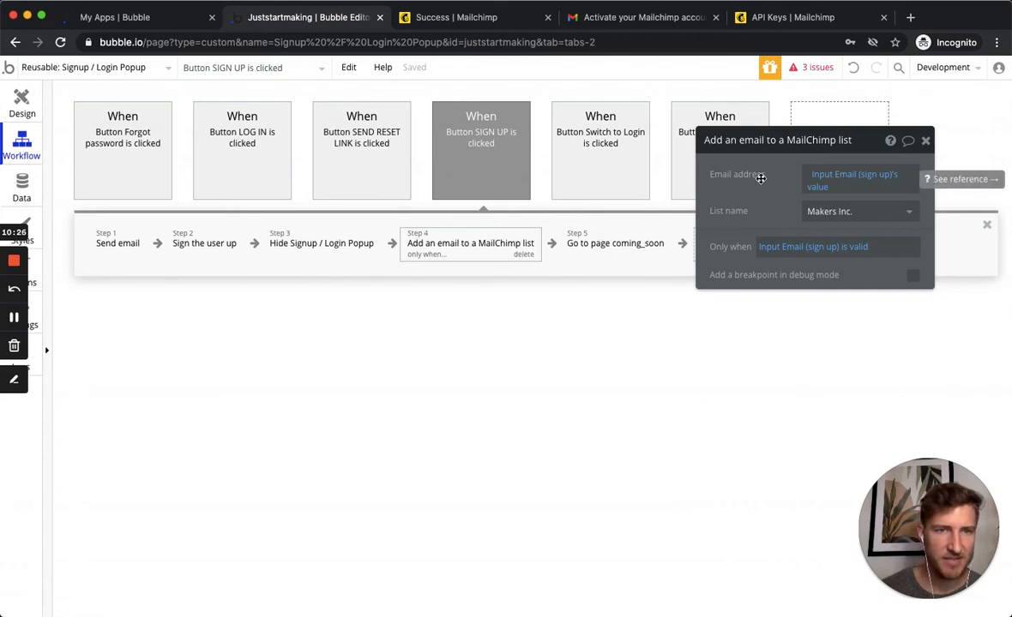
left_click(858, 180)
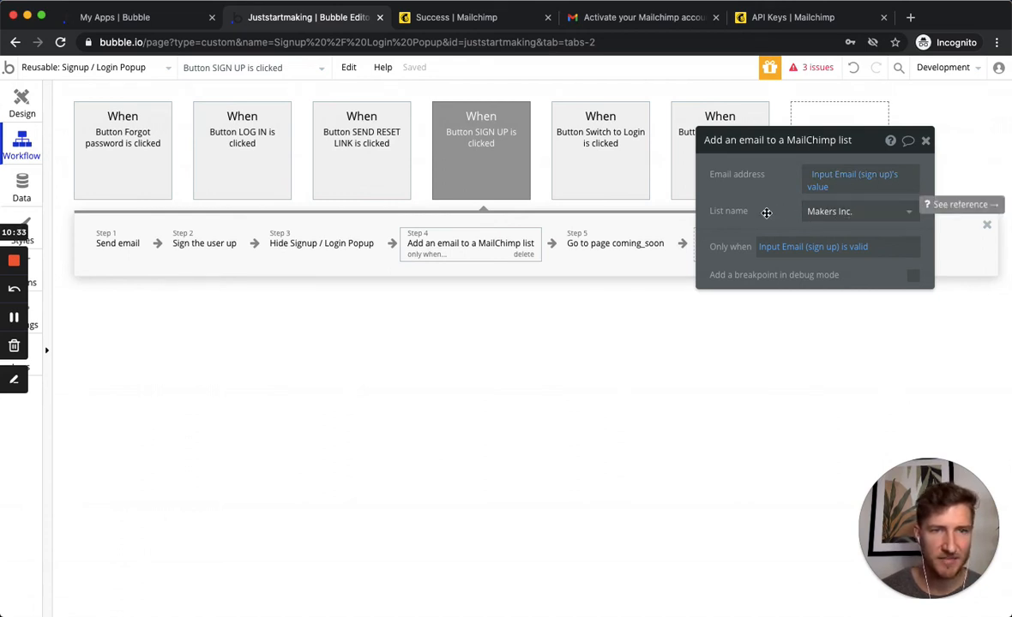
left_click(813, 247)
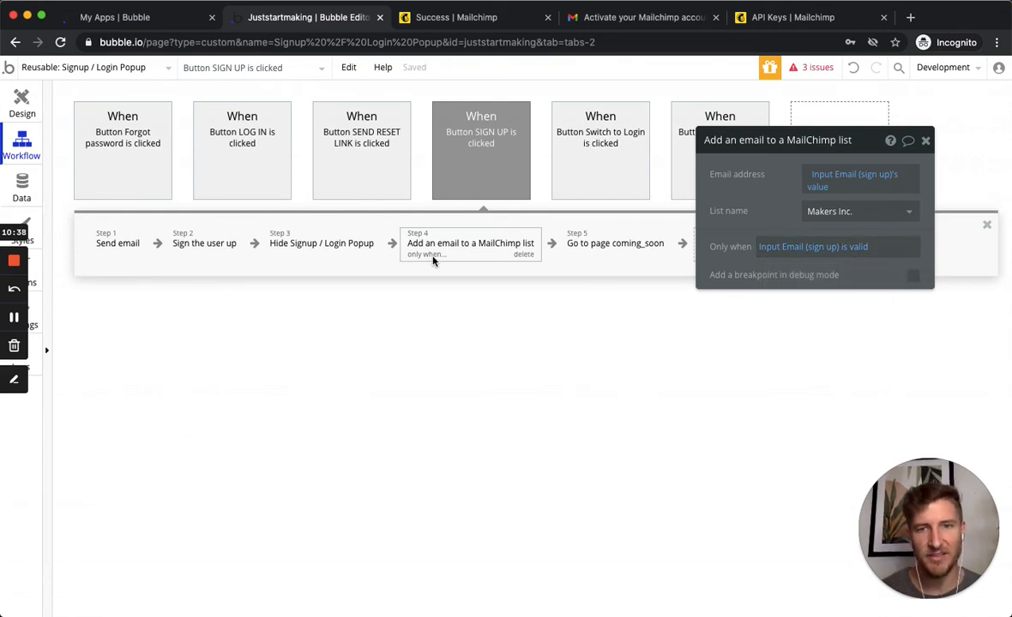
mouse_move(451, 231)
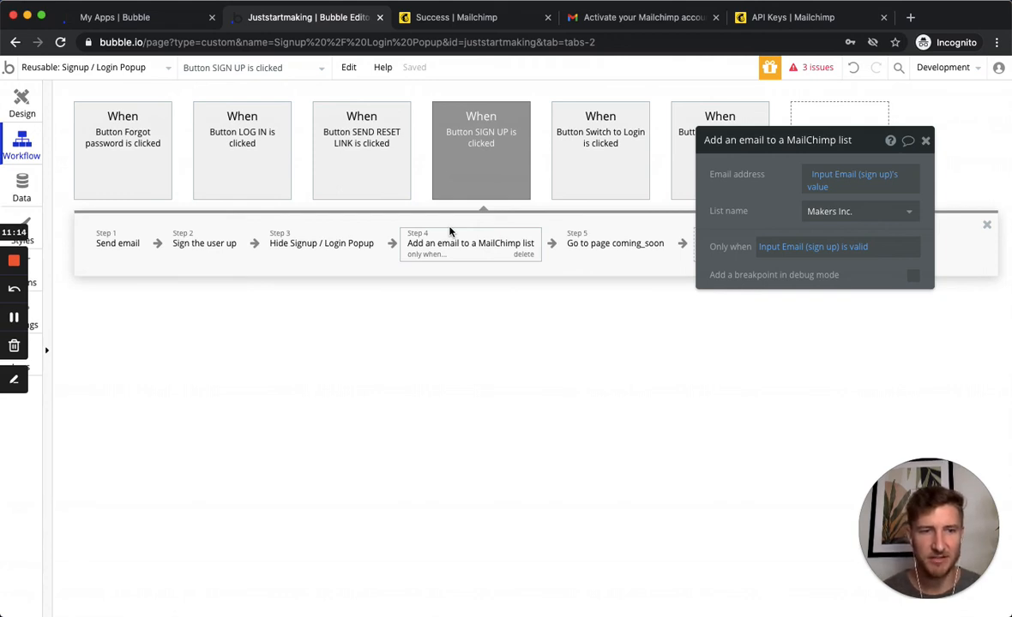
mouse_move(925, 144)
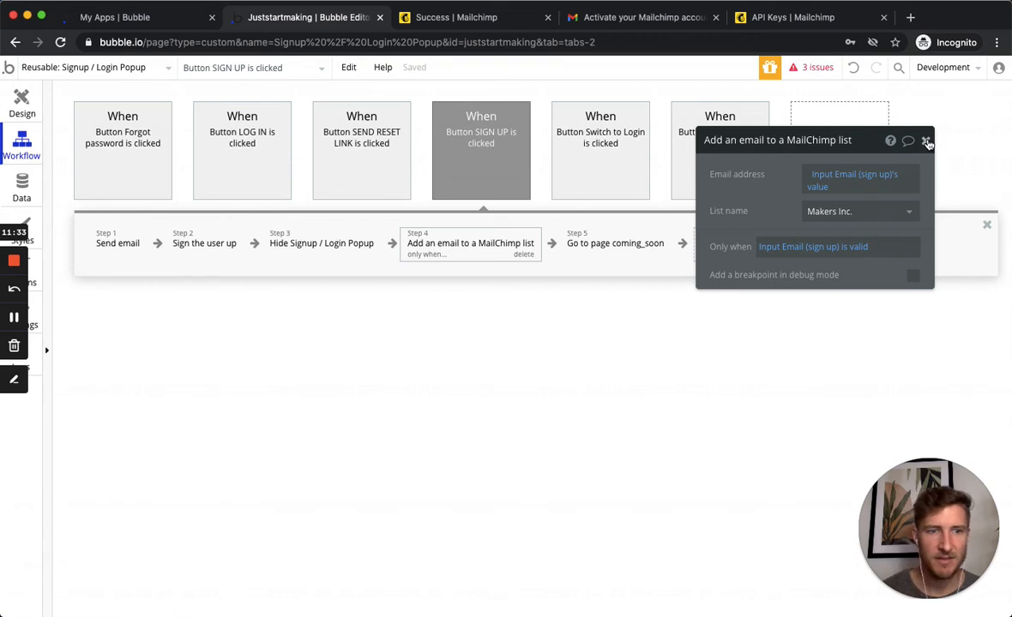
mouse_move(682, 168)
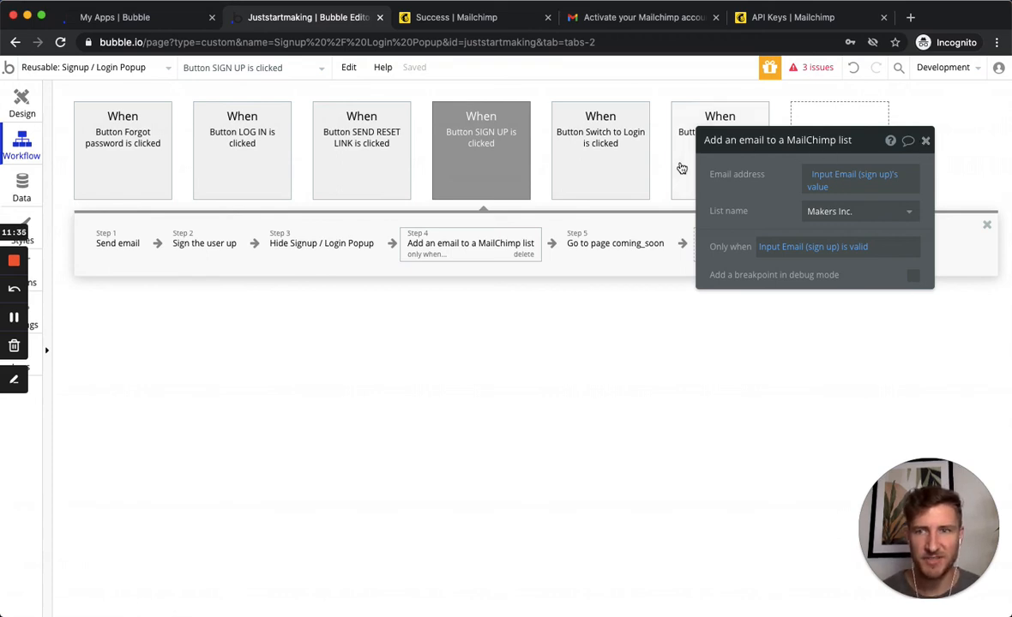